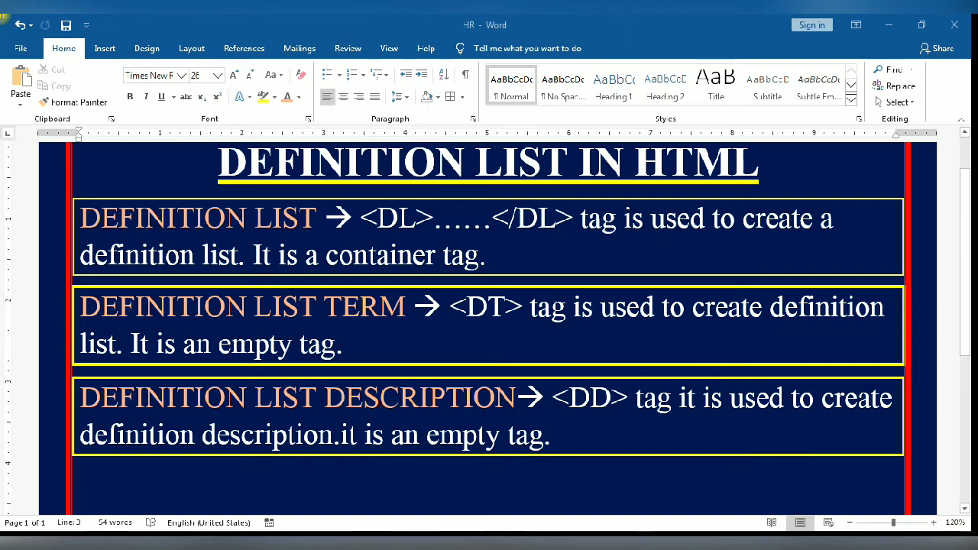
pyautogui.moveTo(489, 508)
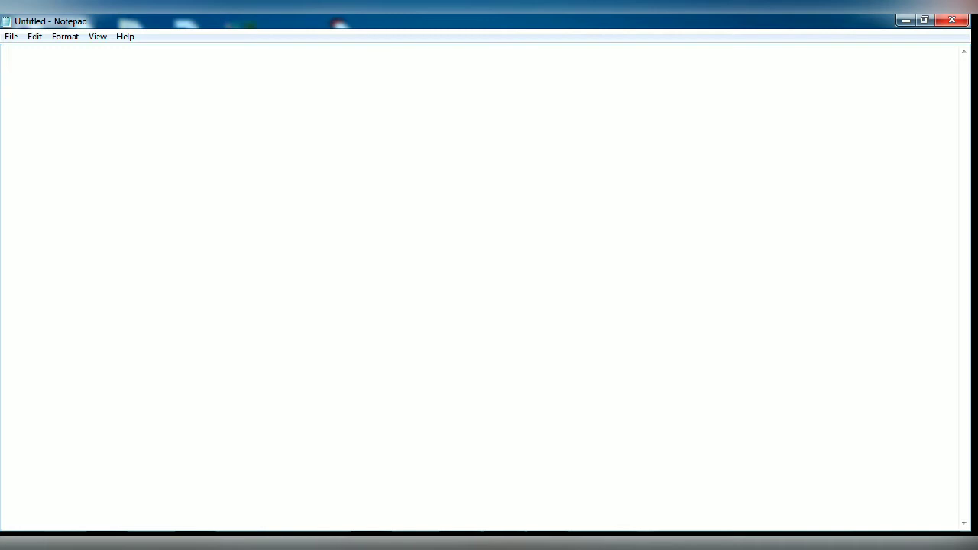
# Step: Type the opening <HTML> and <HEAD> tags
pyautogui.write('<')
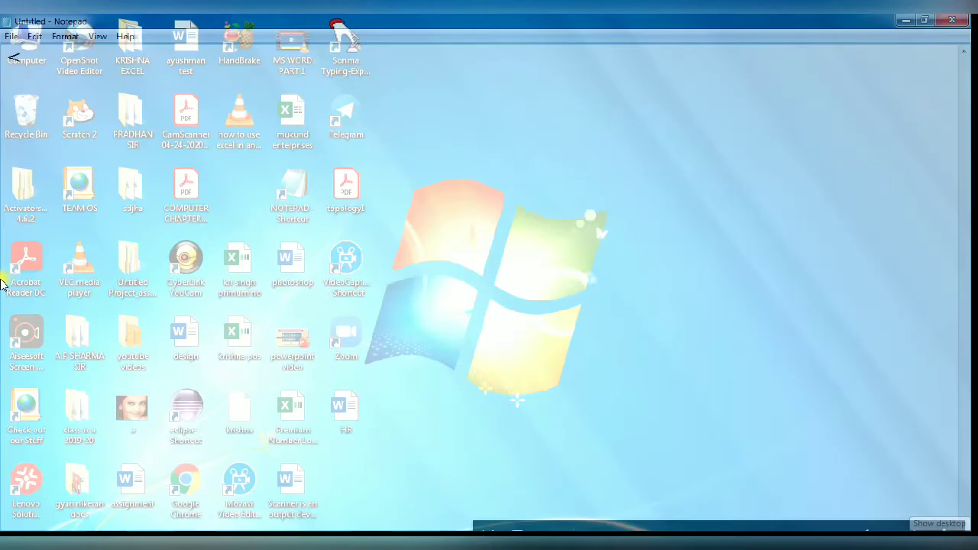
pyautogui.write('<HTML')
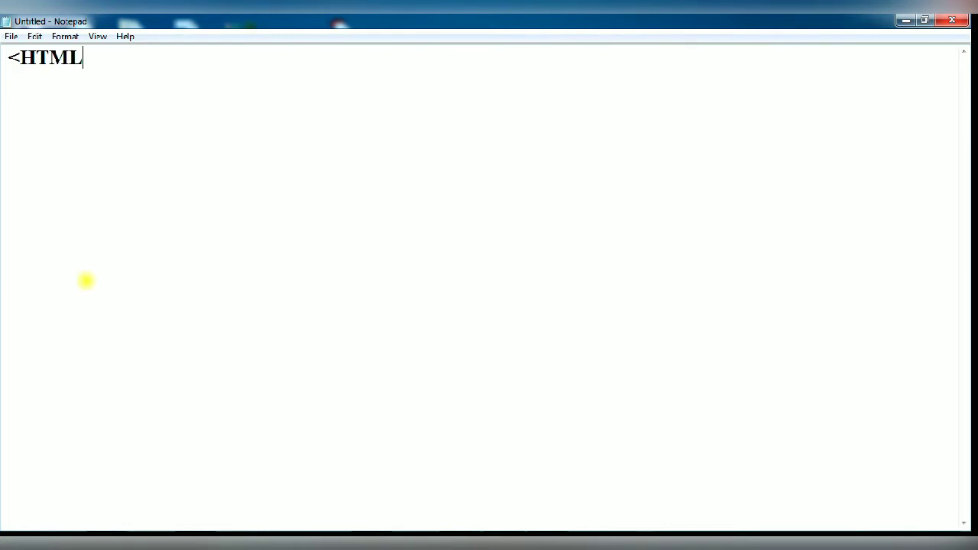
pyautogui.write('>')
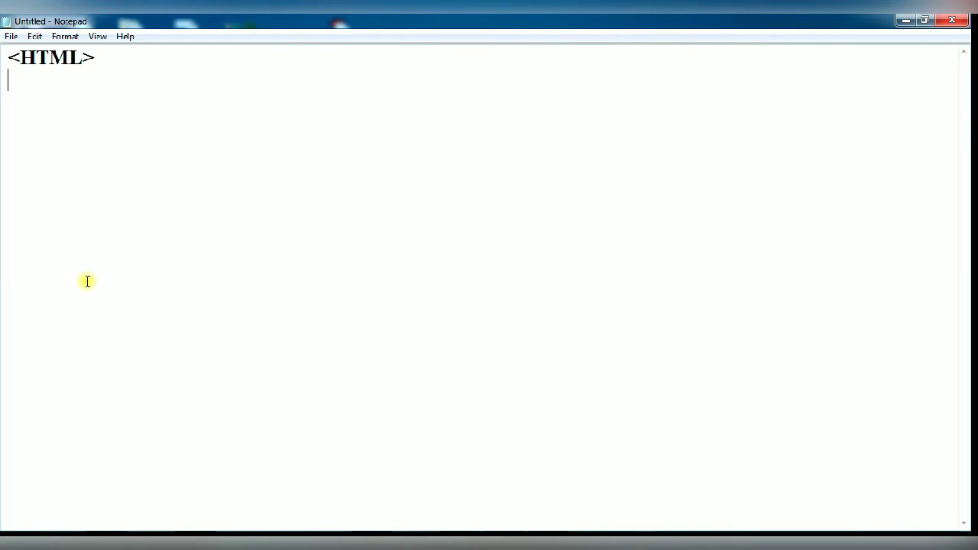
pyautogui.write('<HEAD')
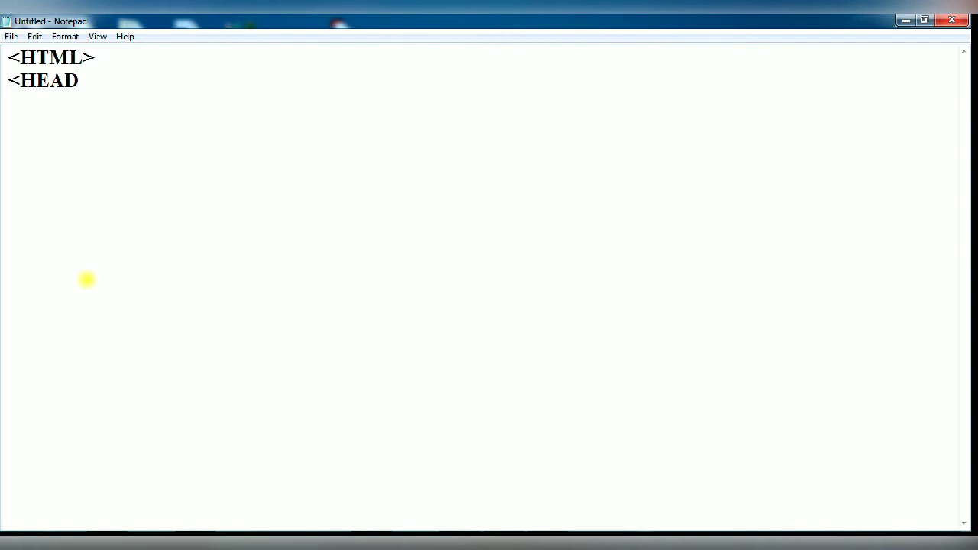
pyautogui.write('>')
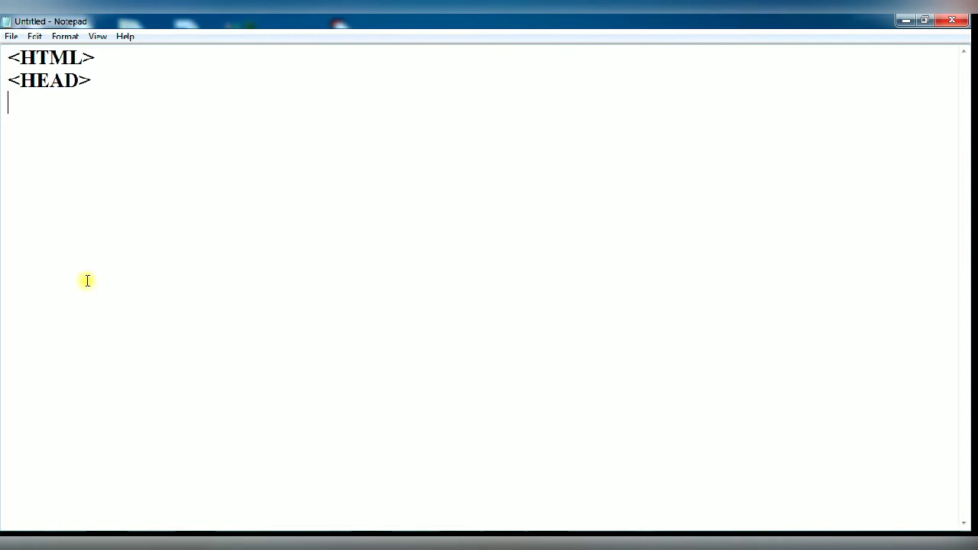
# Step: Add the title 'DEFINITION LIST' and close the head section
pyautogui.write('<TI')
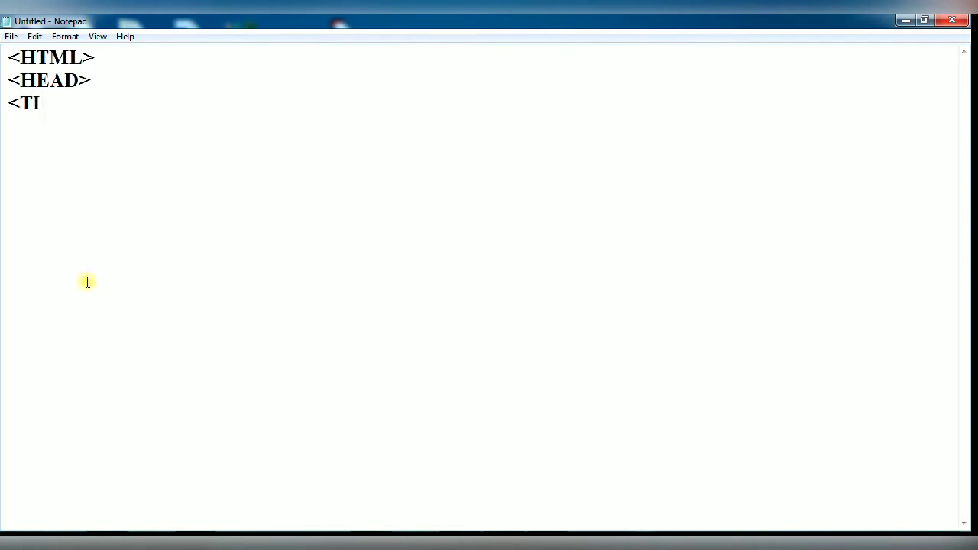
pyautogui.write('TLE> DEF')
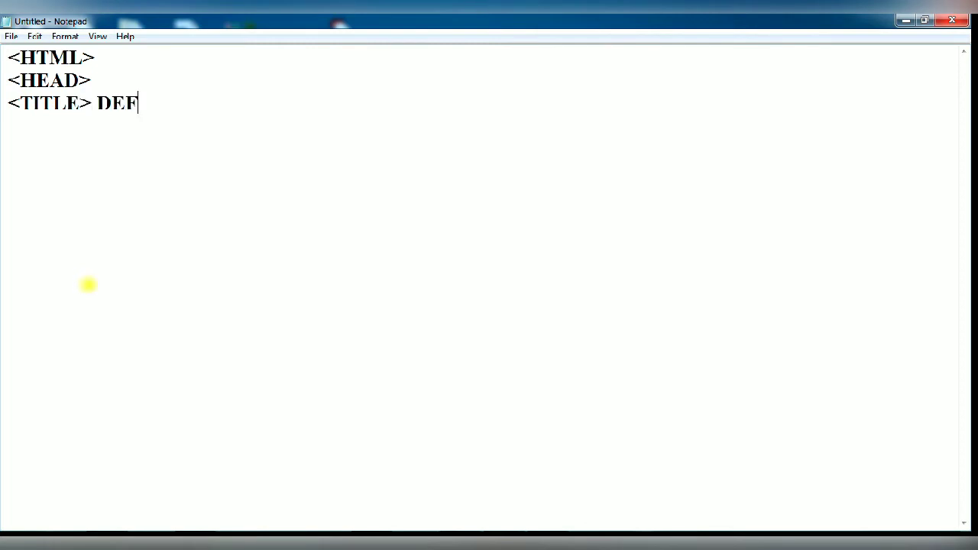
pyautogui.write('INITIO')
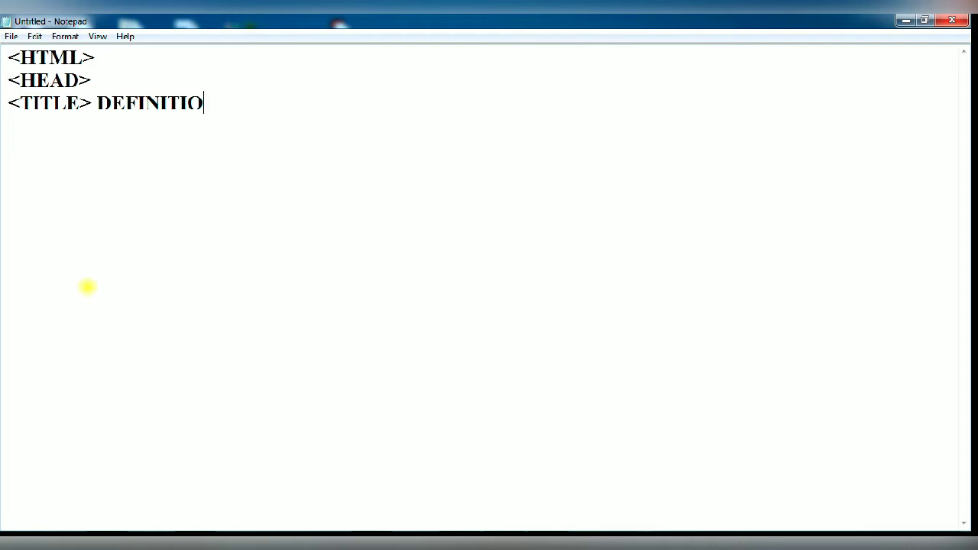
pyautogui.write('N LIST')
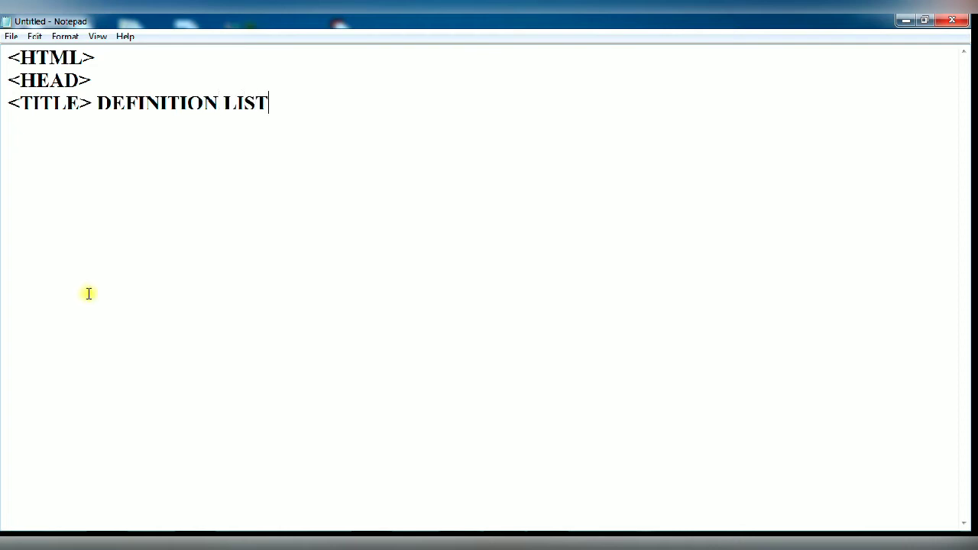
pyautogui.write('</')
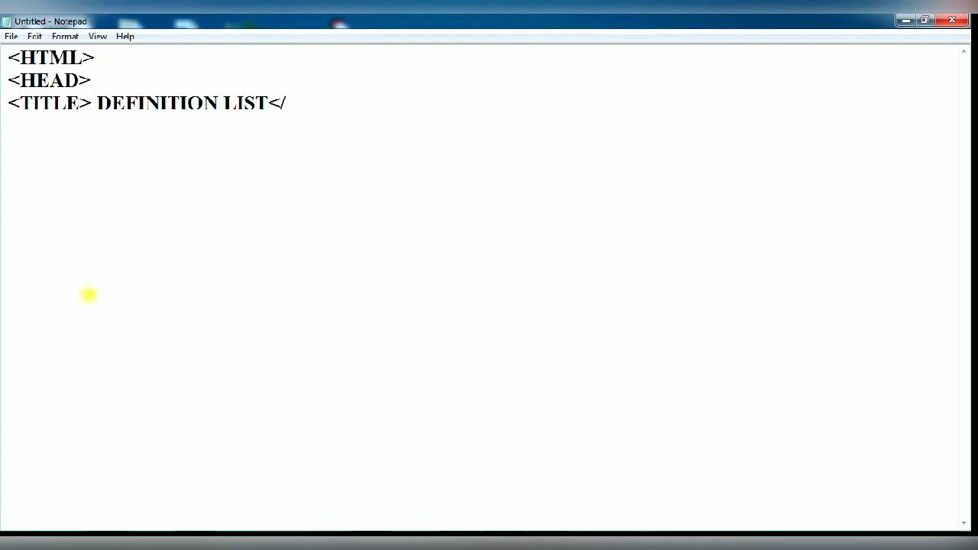
pyautogui.write('TITLE>')
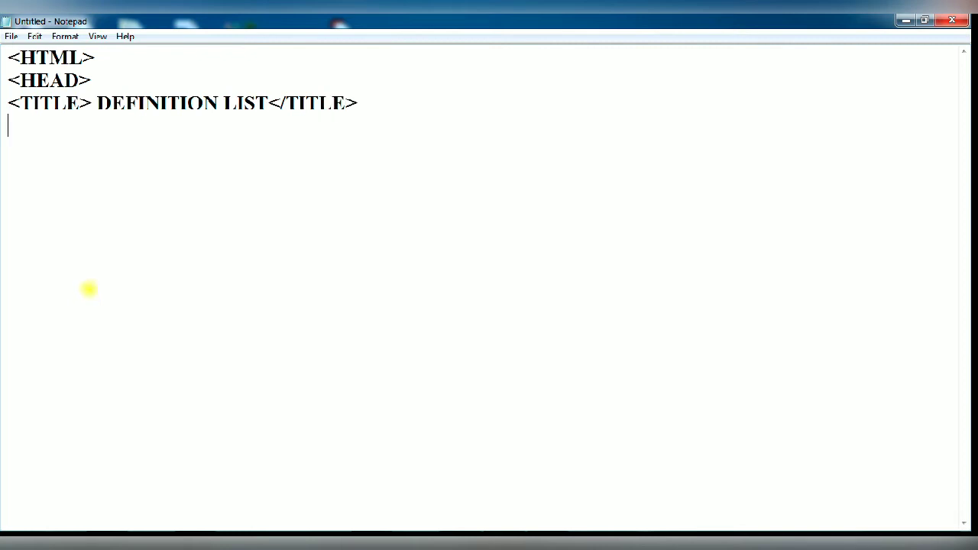
pyautogui.write('</HEA')
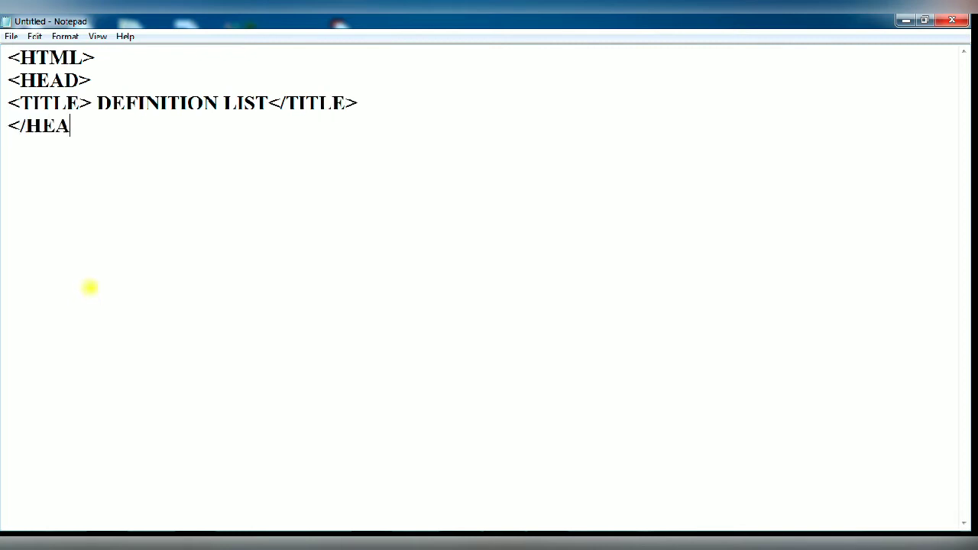
pyautogui.write('D>')
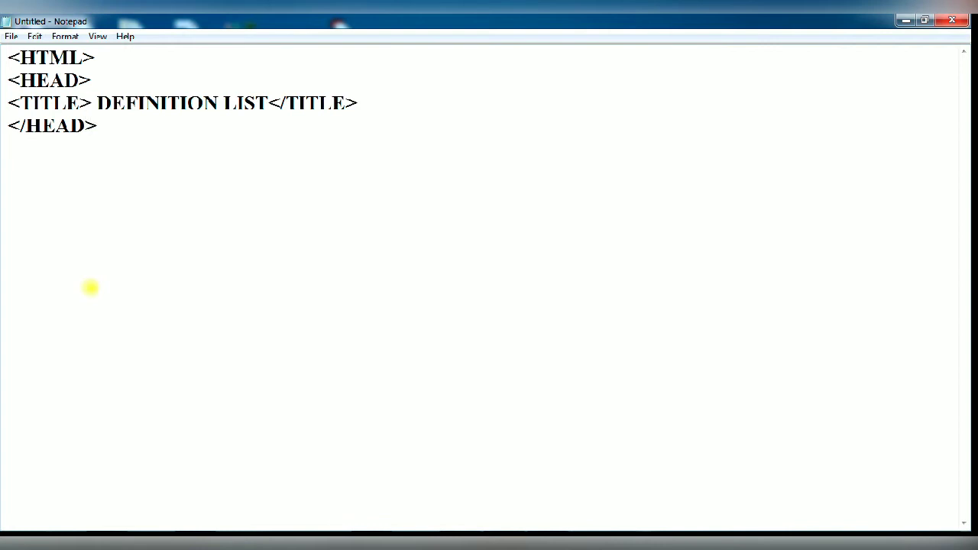
pyautogui.write('<B')
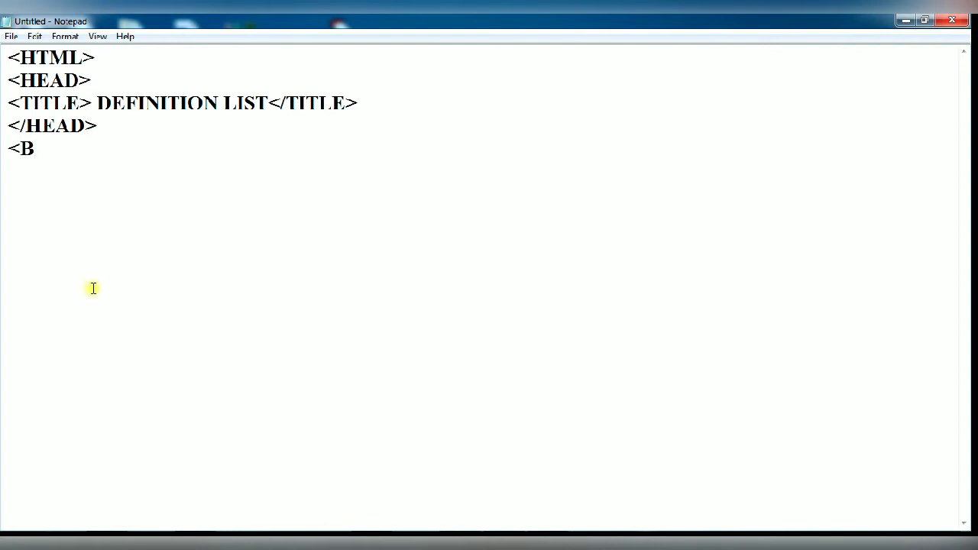
# Step: Write the <BODY BGCOLOR=GREEN> tag
pyautogui.write('ODY')
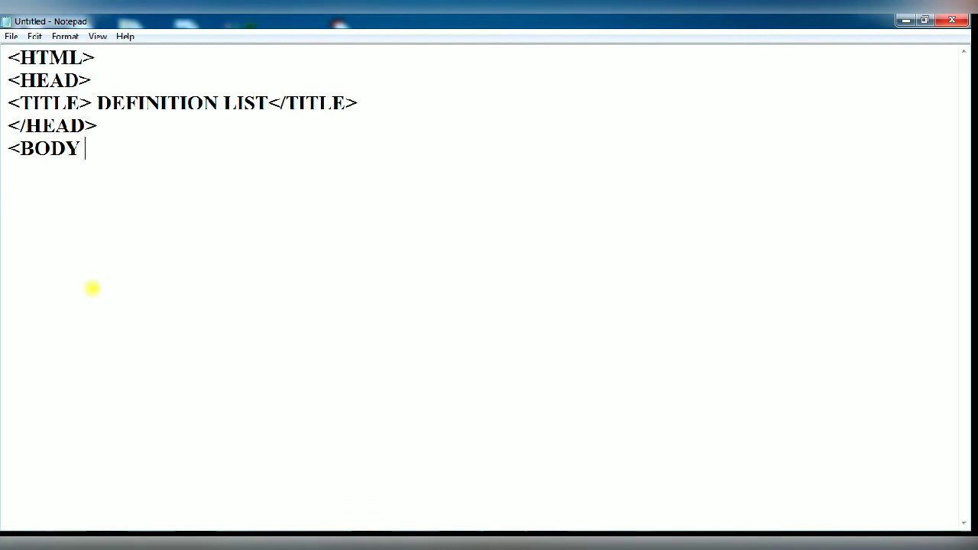
pyautogui.write('BG')
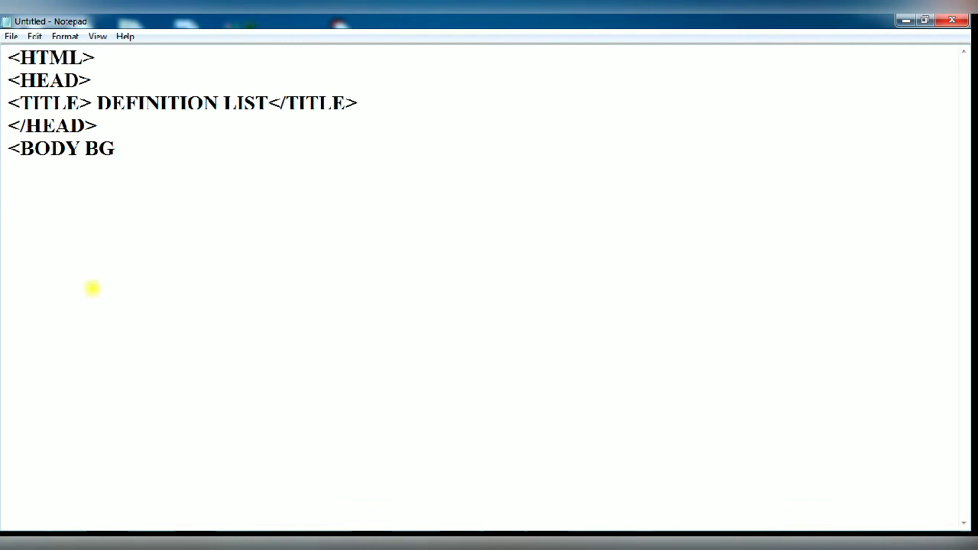
pyautogui.write('COLOR')
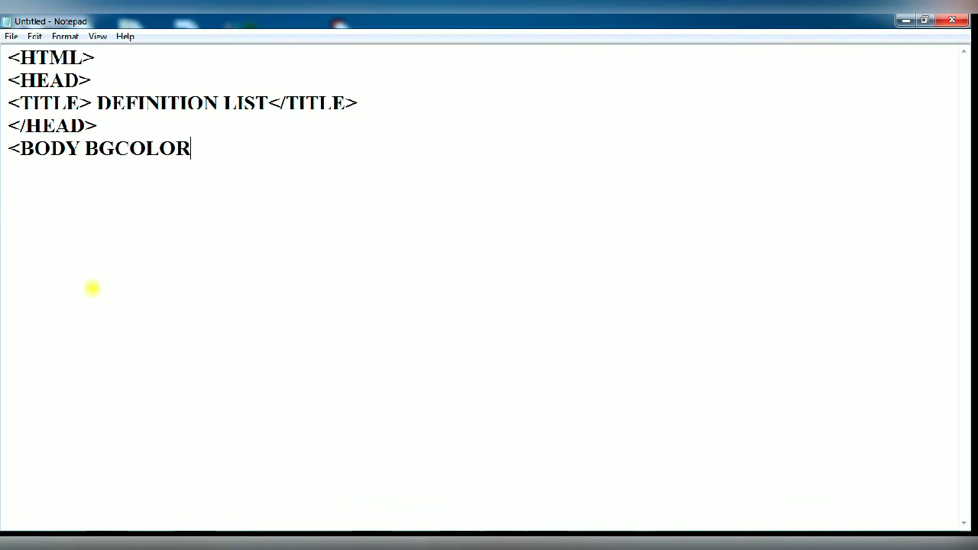
pyautogui.write('=G')
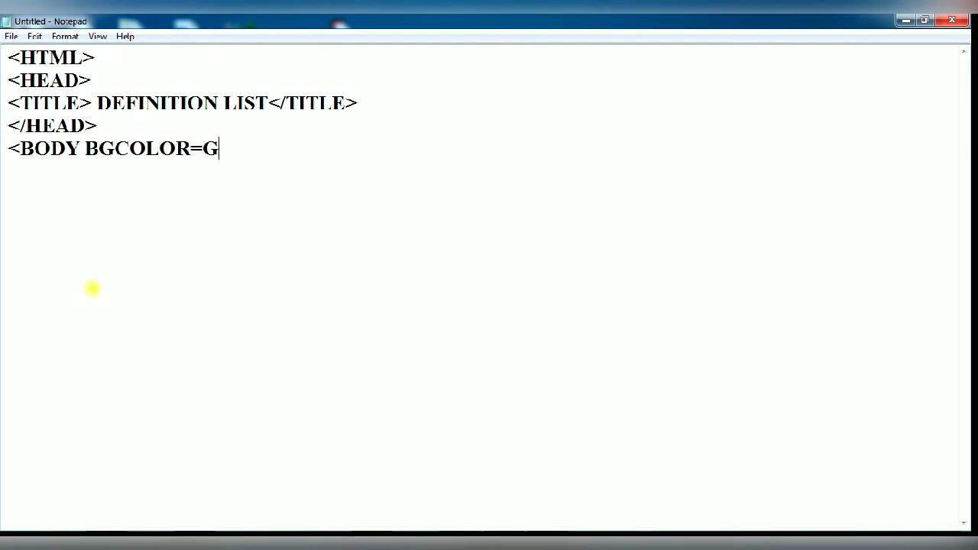
pyautogui.write('REE')
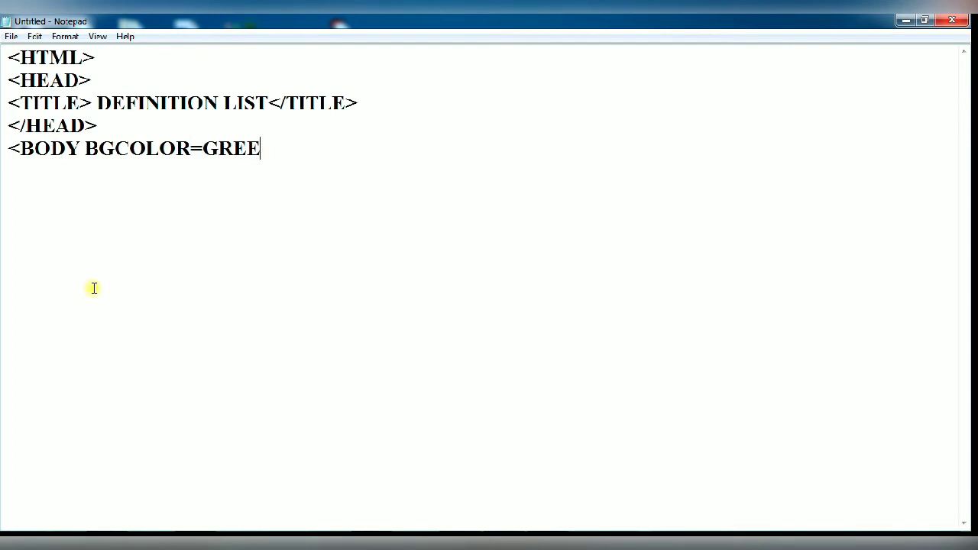
pyautogui.write('N>')
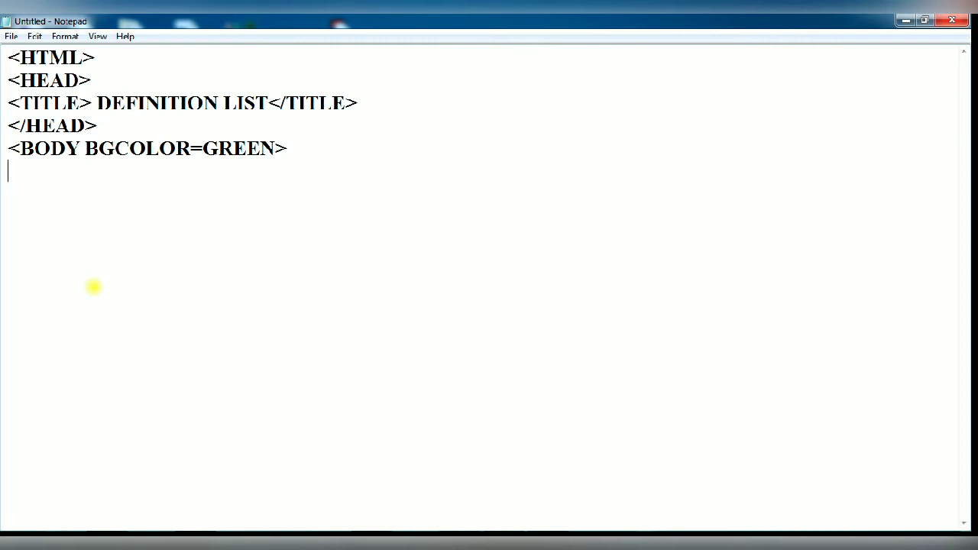
# Step: Add a <FONT SIZE=5 COLOR=YELLOW> tag and begin the <DL> tag
pyautogui.write('<')
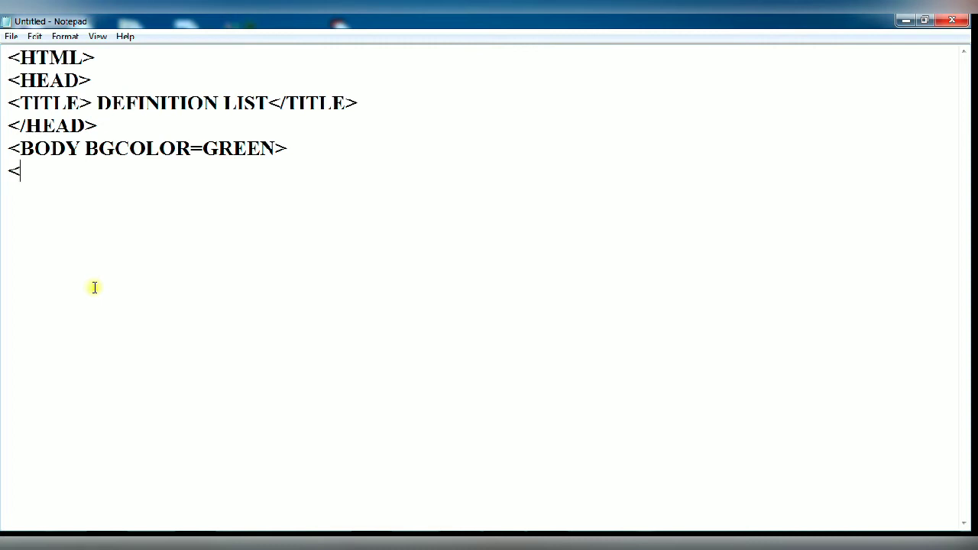
pyautogui.write('FONT')
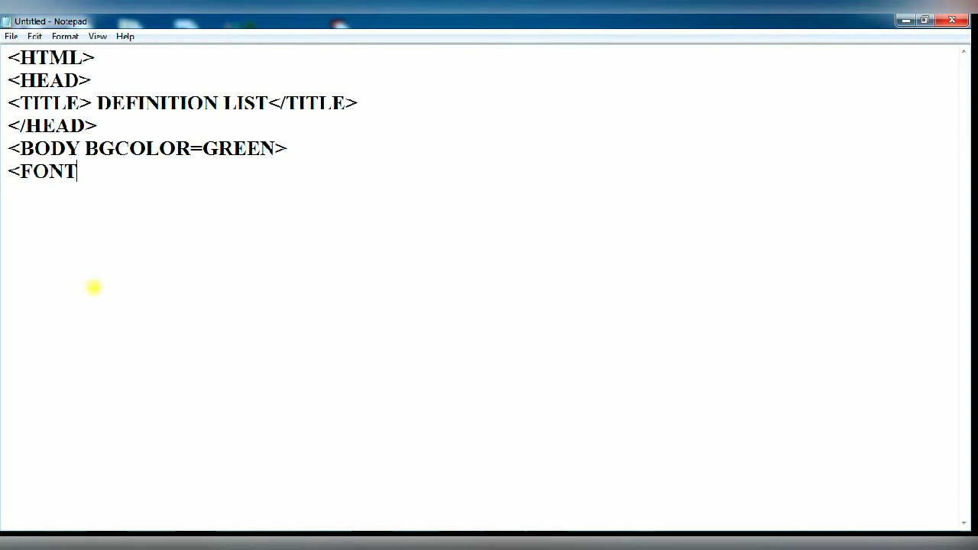
pyautogui.write('S')
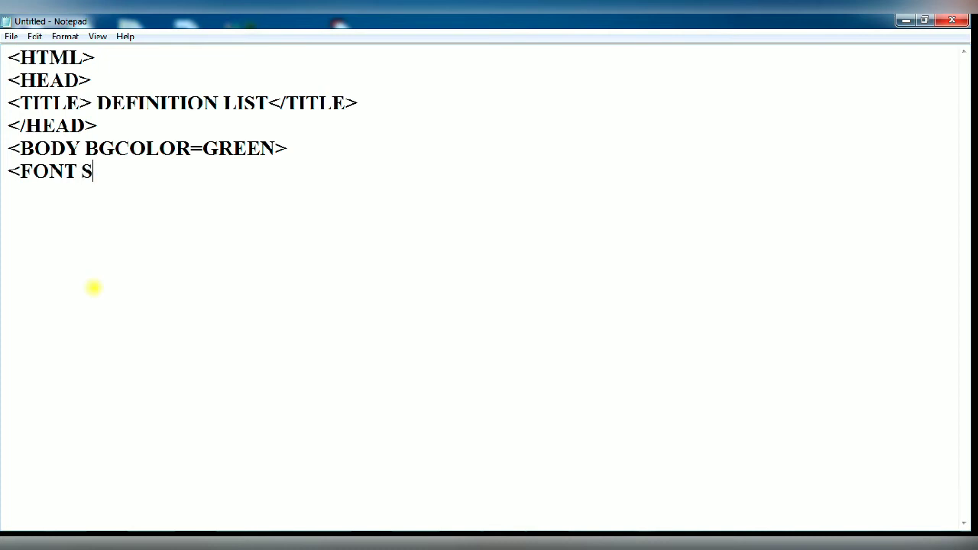
pyautogui.write('IZE')
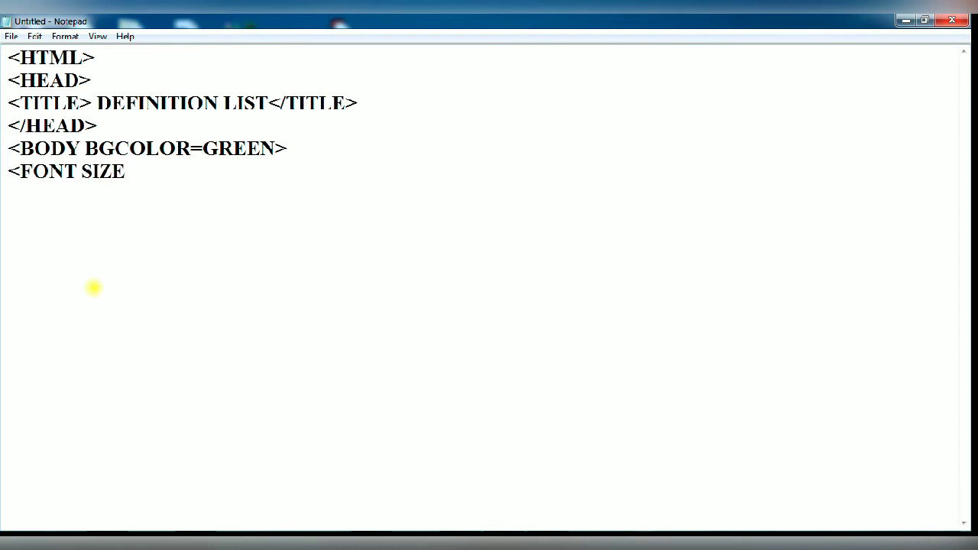
pyautogui.write('=5')
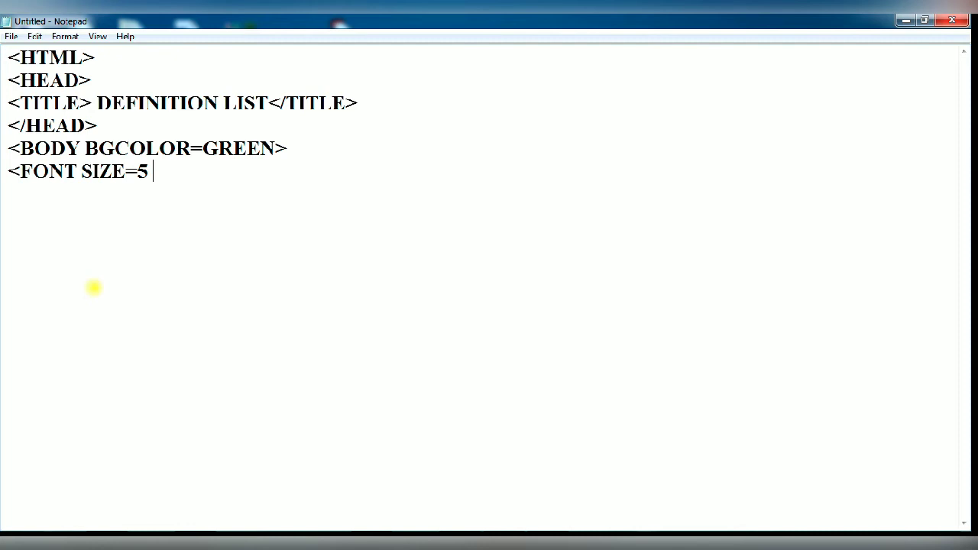
pyautogui.write('COLOR')
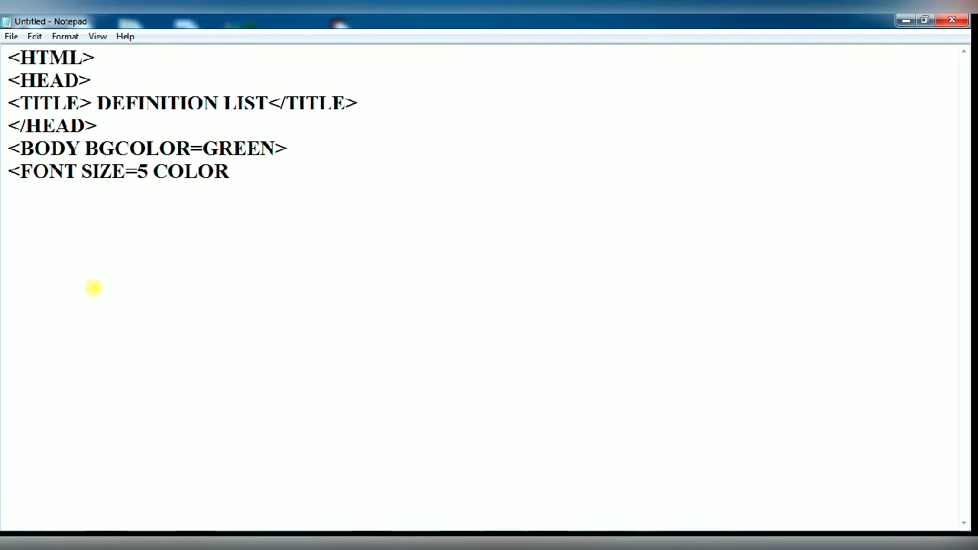
pyautogui.write('=')
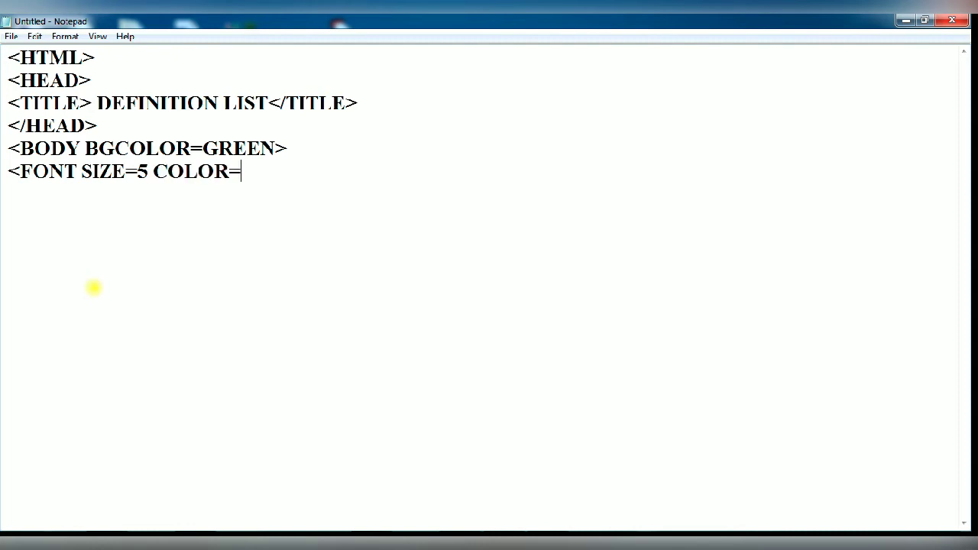
pyautogui.write('YE')
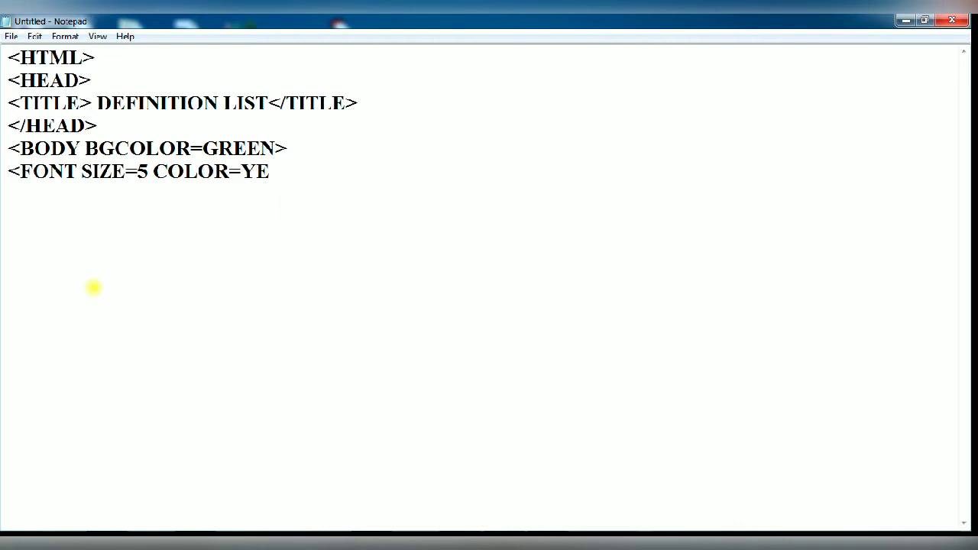
pyautogui.write('LLOW')
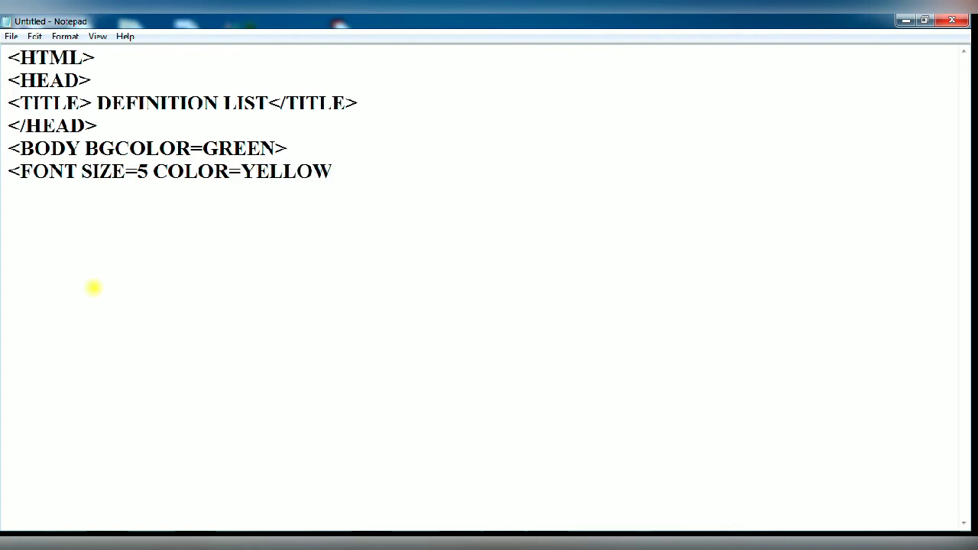
pyautogui.write('>')
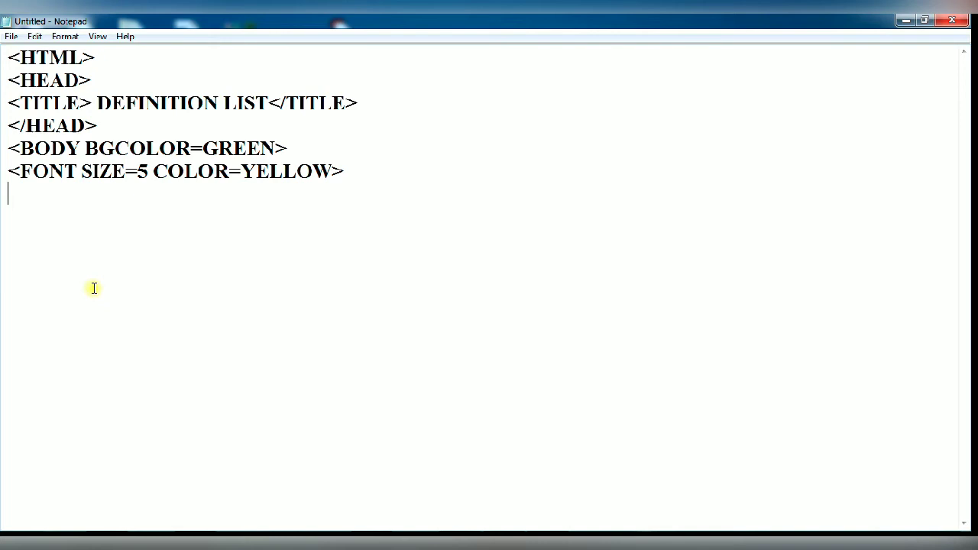
pyautogui.write('<')
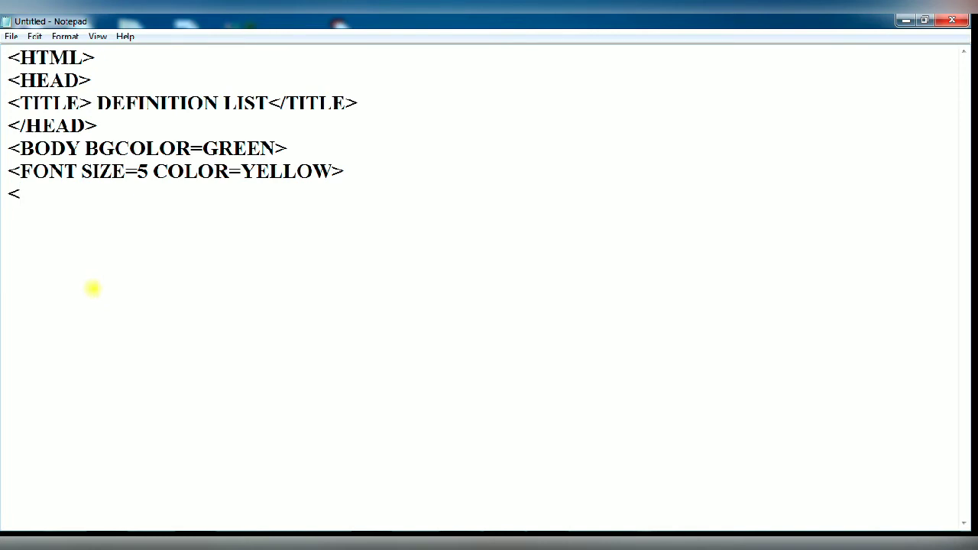
pyautogui.write('DL>')
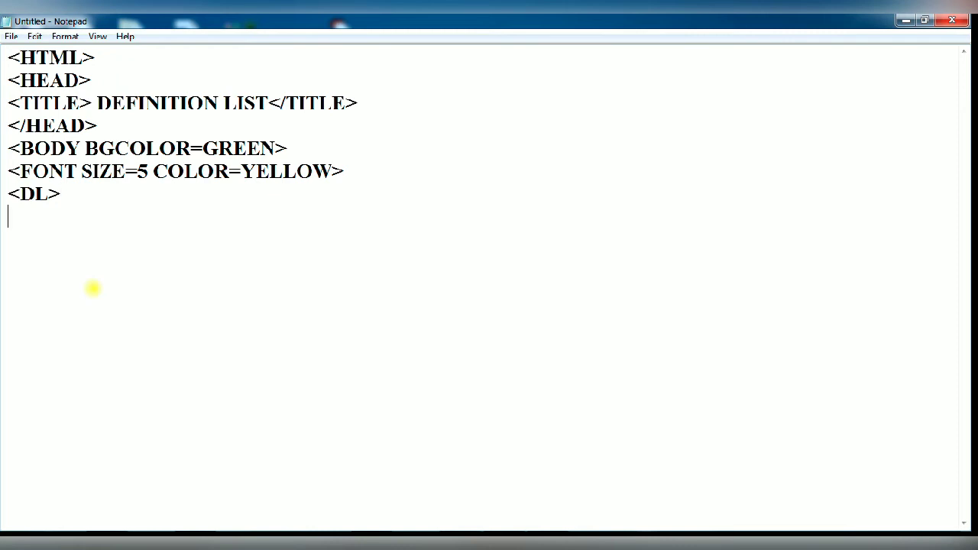
# Step: Add the KEYBOARD term with its input-device description
pyautogui.write('<')
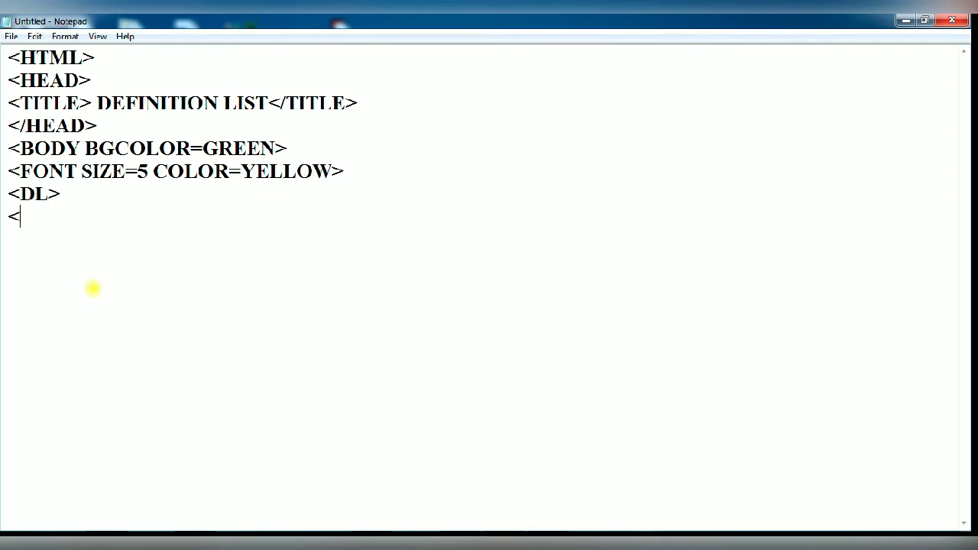
pyautogui.moveTo(93, 288)
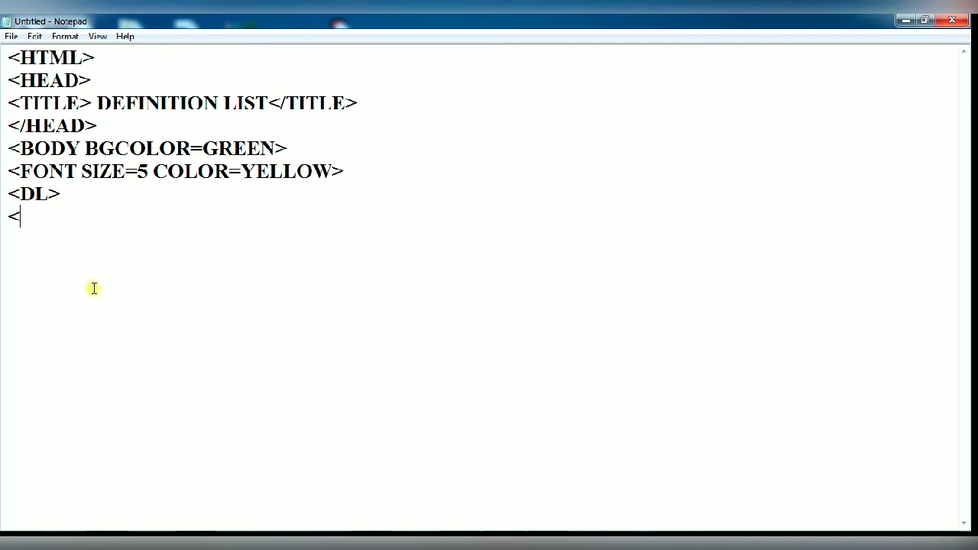
pyautogui.write('DT> KEY')
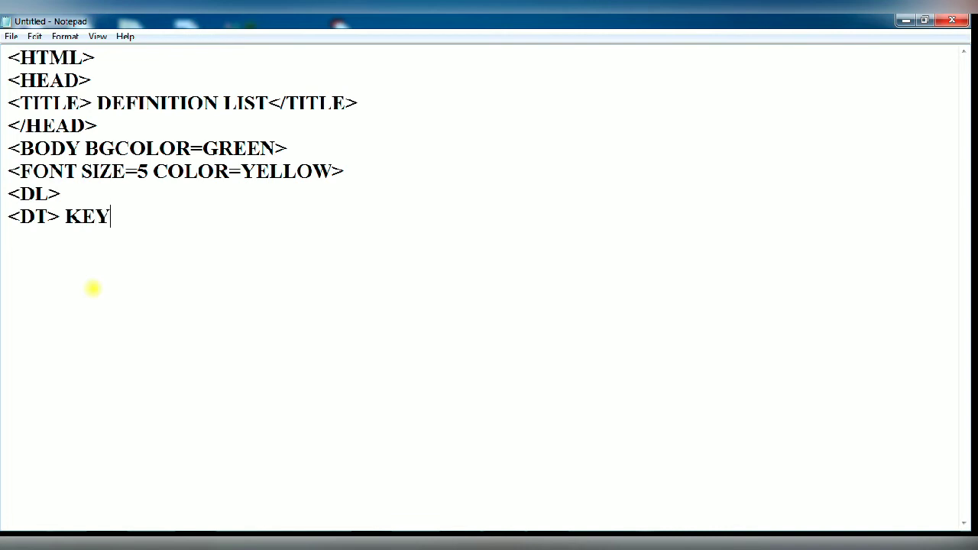
pyautogui.write('BOARD')
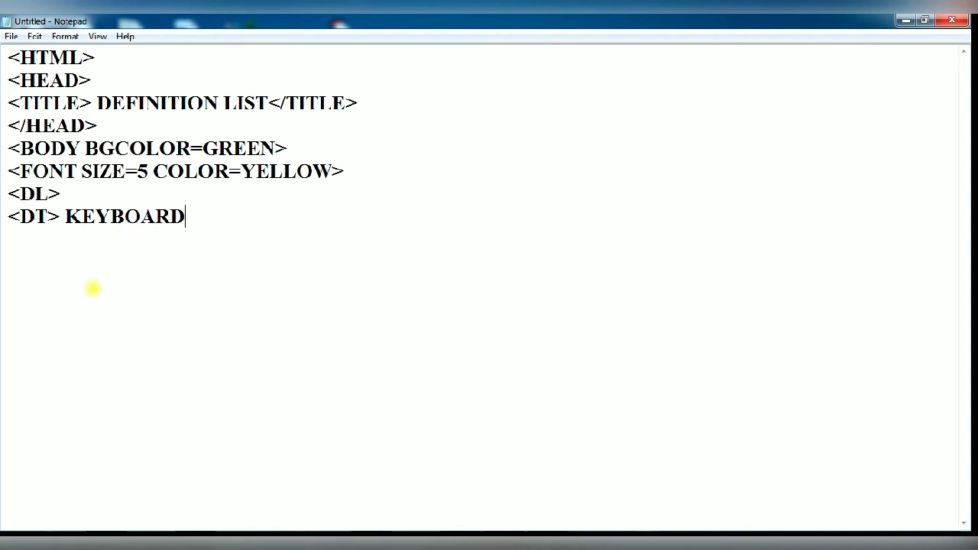
pyautogui.press('Return')
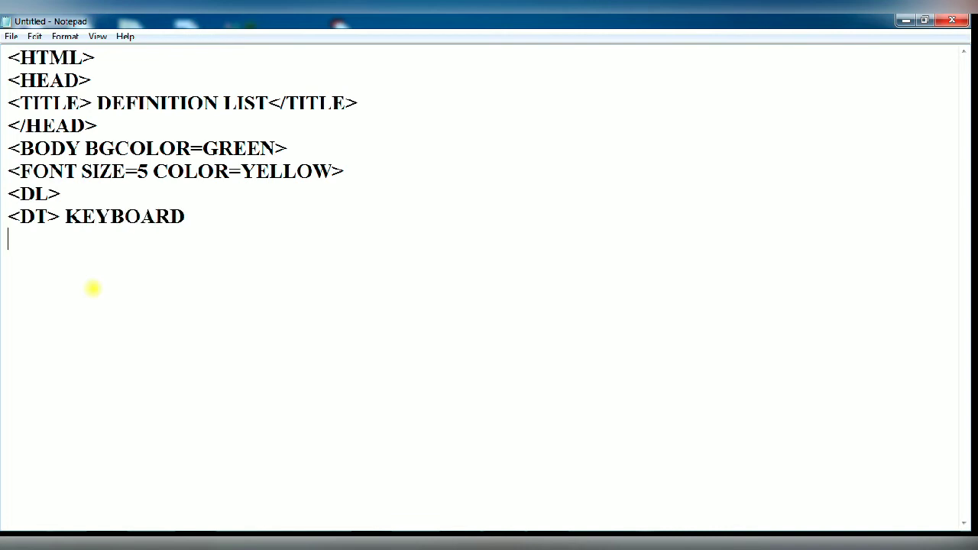
pyautogui.write('<')
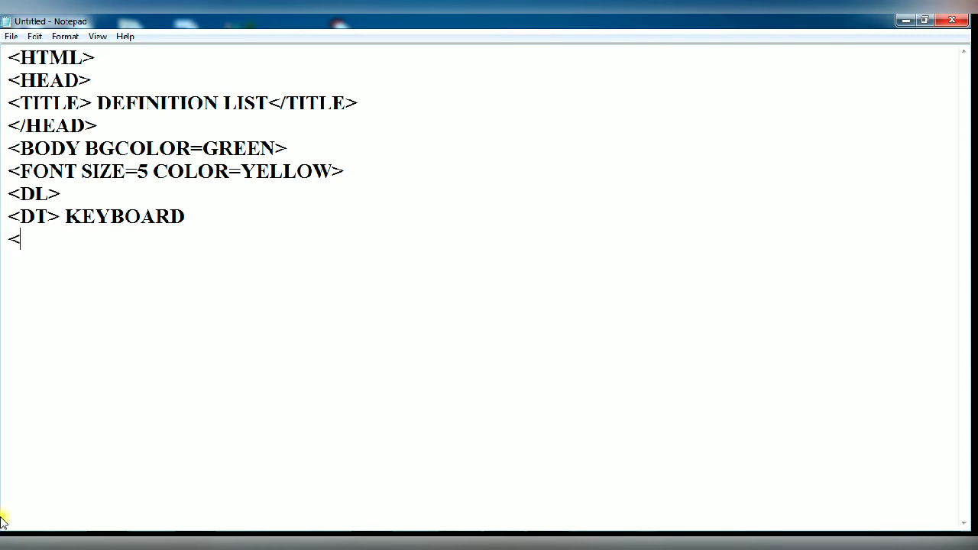
pyautogui.write('D')
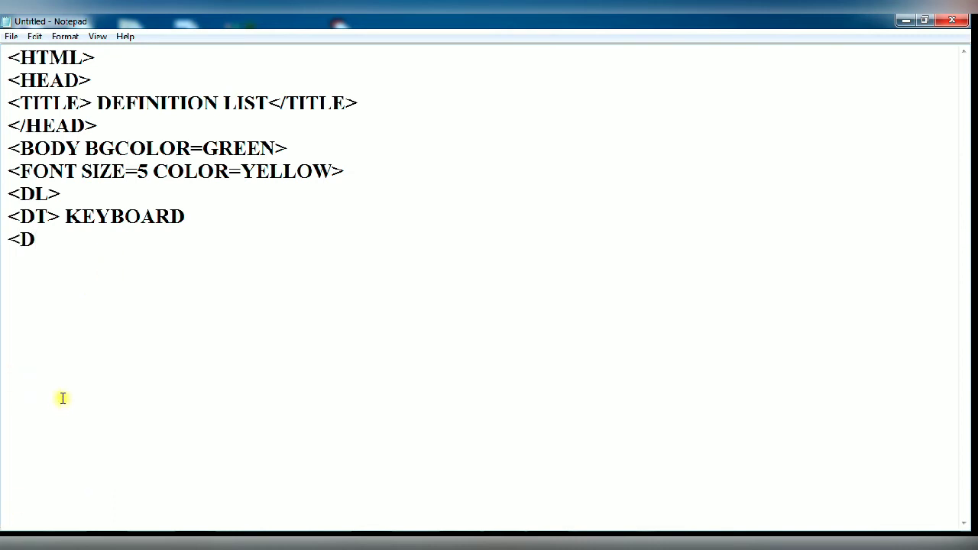
pyautogui.write('D')
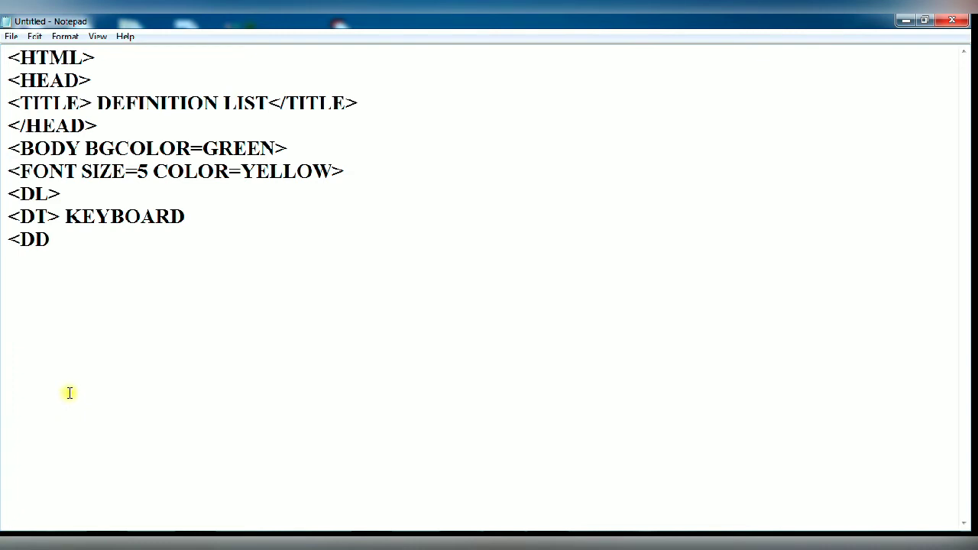
pyautogui.write('>')
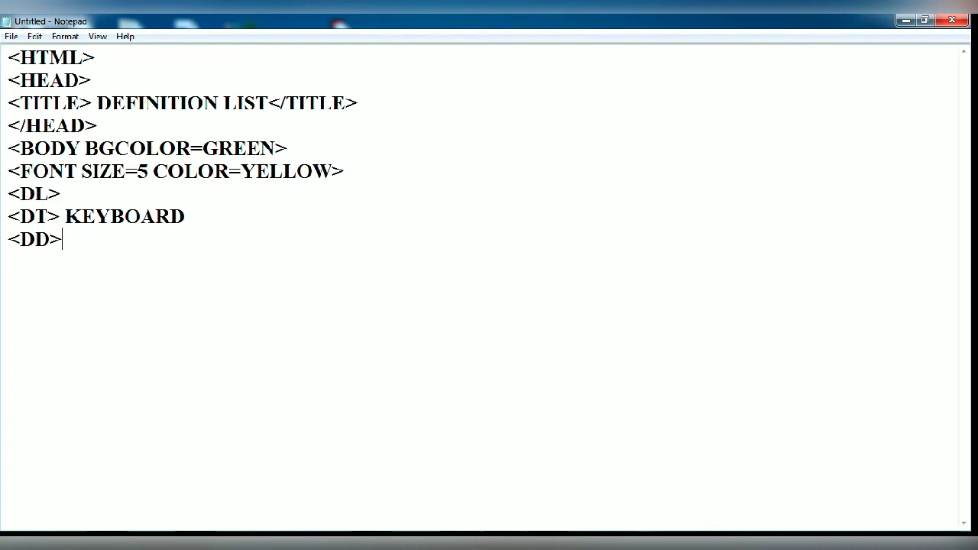
pyautogui.write('Keyboard is the most common and very popular input device which helps to input data to the computer. The layout of the keyboard is like that of traditional typewriter.')
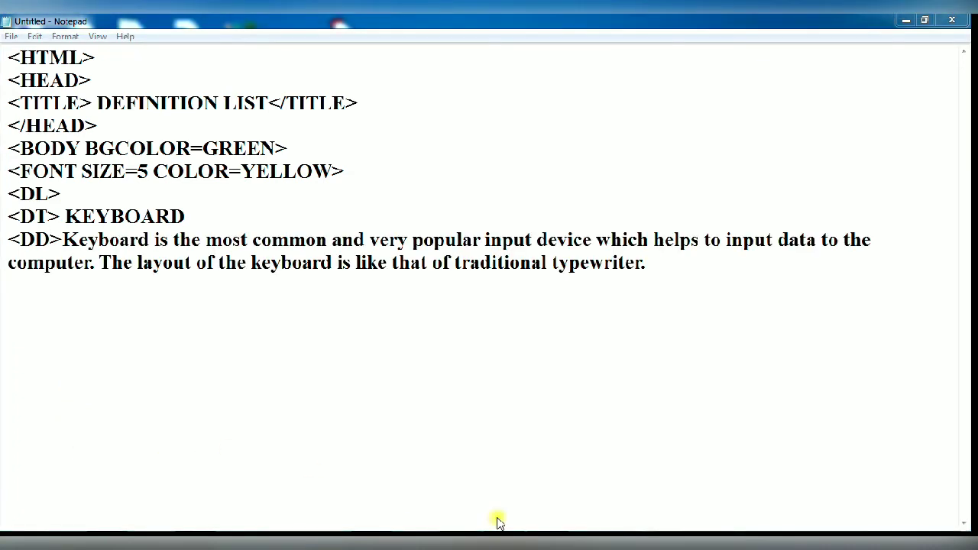
# Step: Add the MOUSE term with its pointing-device description
pyautogui.click(644, 262)
pyautogui.write('<')
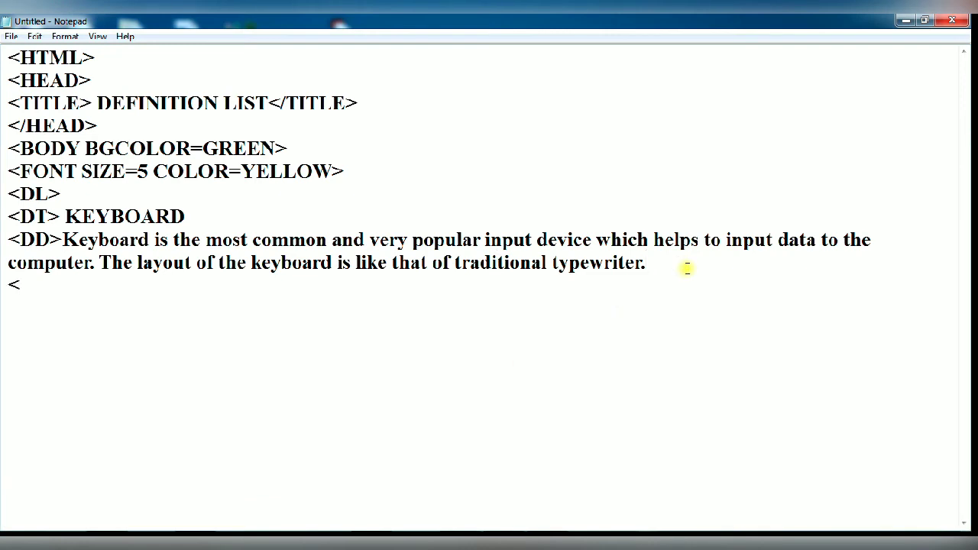
pyautogui.write('D')
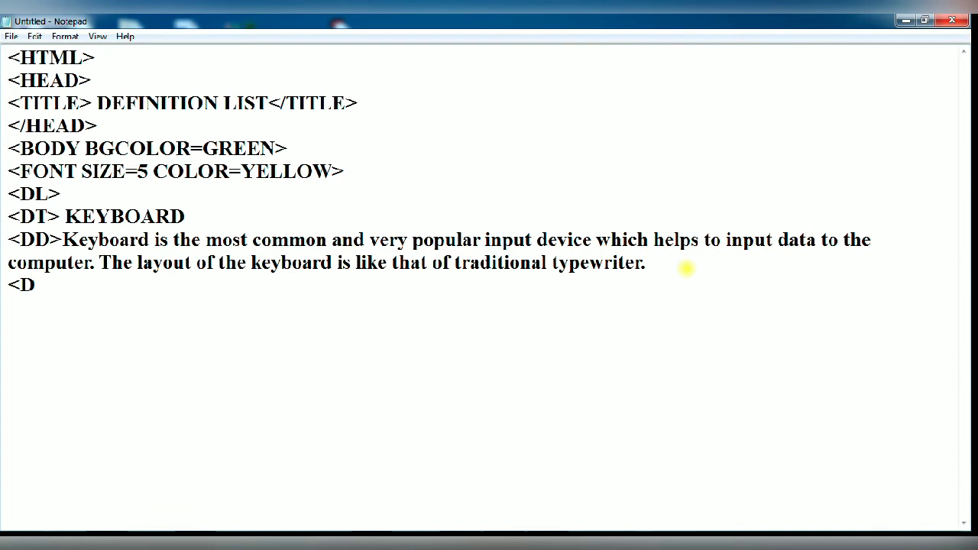
pyautogui.write('T>')
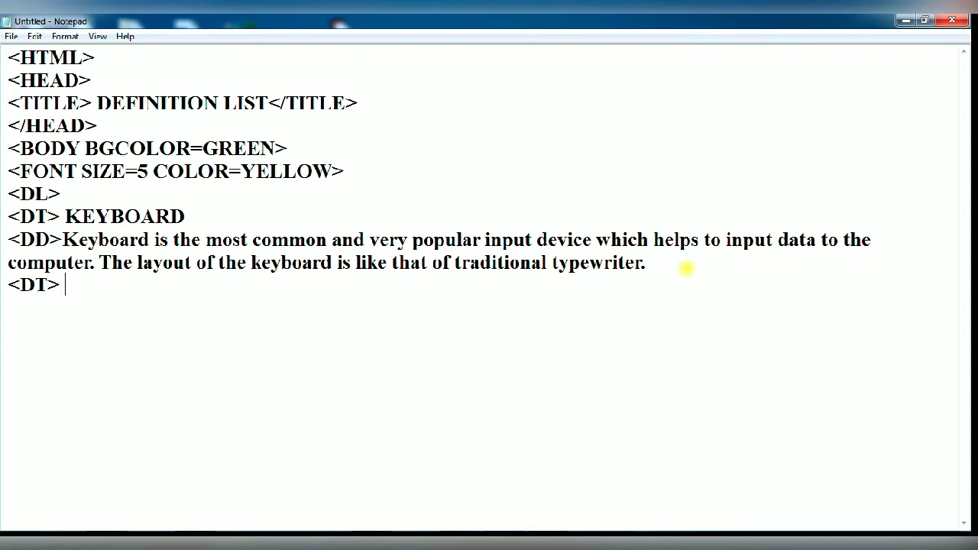
pyautogui.write('MOU')
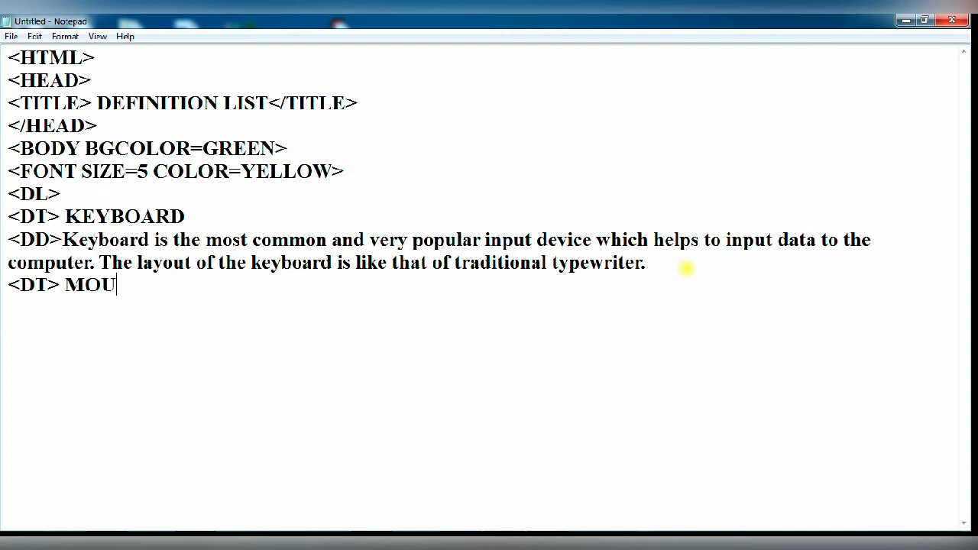
pyautogui.write('SE')
pyautogui.write('<DD')
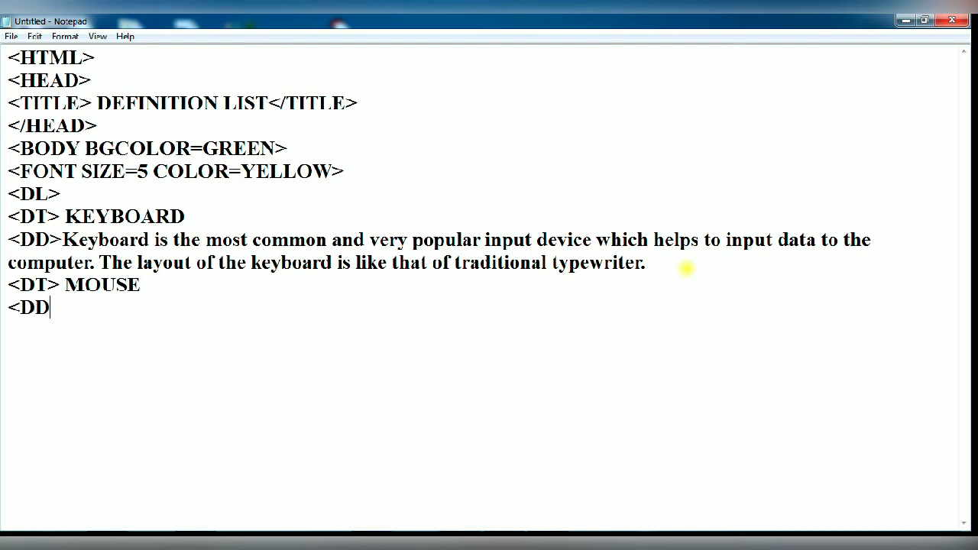
pyautogui.write('>')
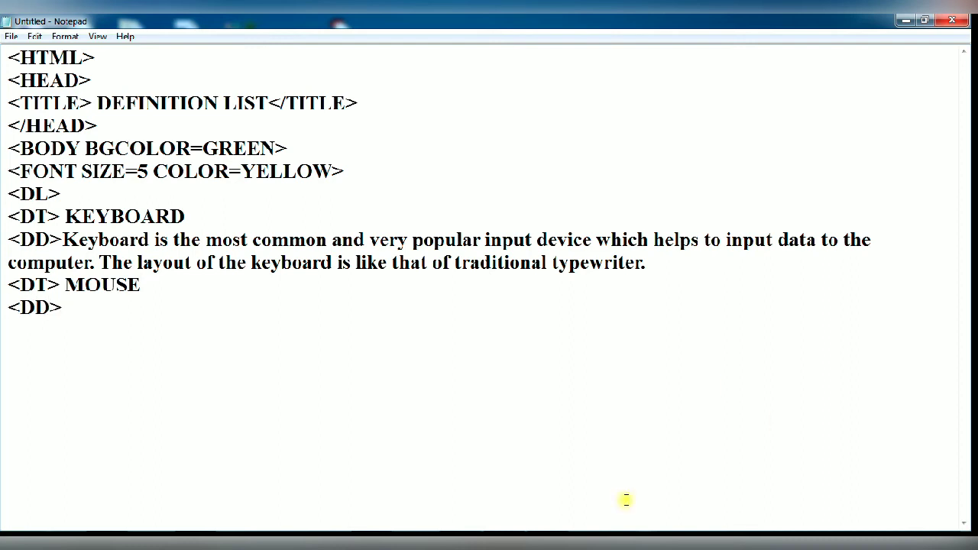
pyautogui.write('Mouse is the most popular pointing device. It is a very famous cursor-control device having a small palm size box with a round ball at its base, which senses the movement of the mouse and sends corresponding signals to the CPU when the mouse buttons are pressed.')
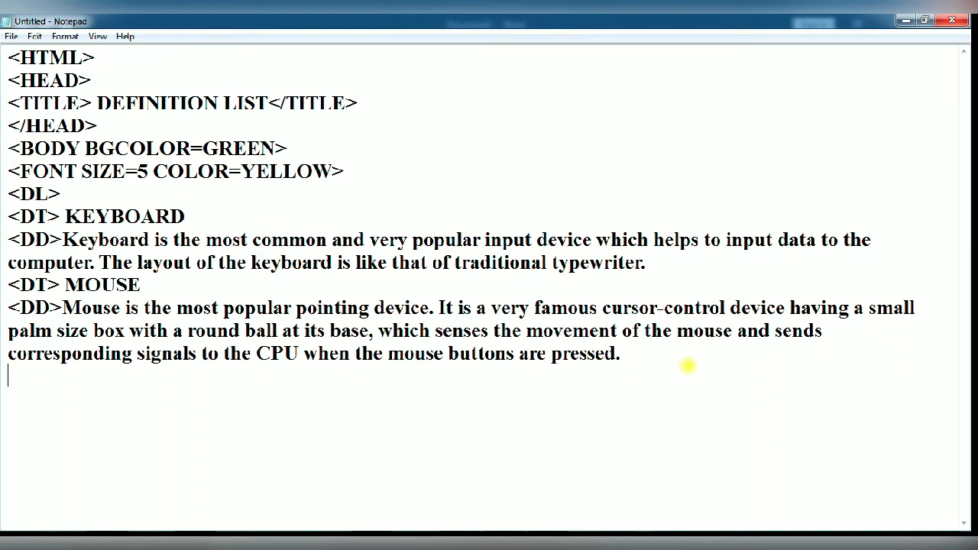
# Step: Add the JOYSTICK term with its cursor-moving pointing-device description
pyautogui.write('<')
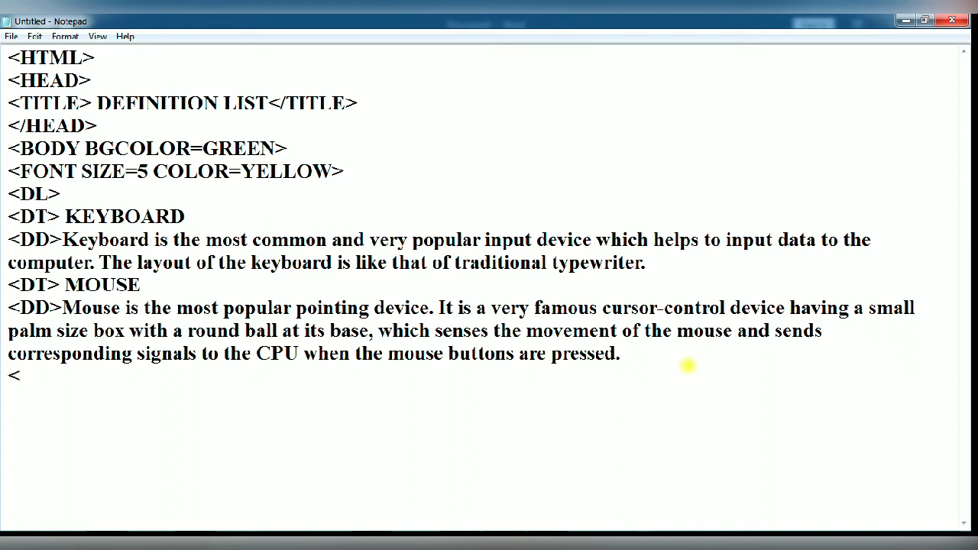
pyautogui.write('DT')
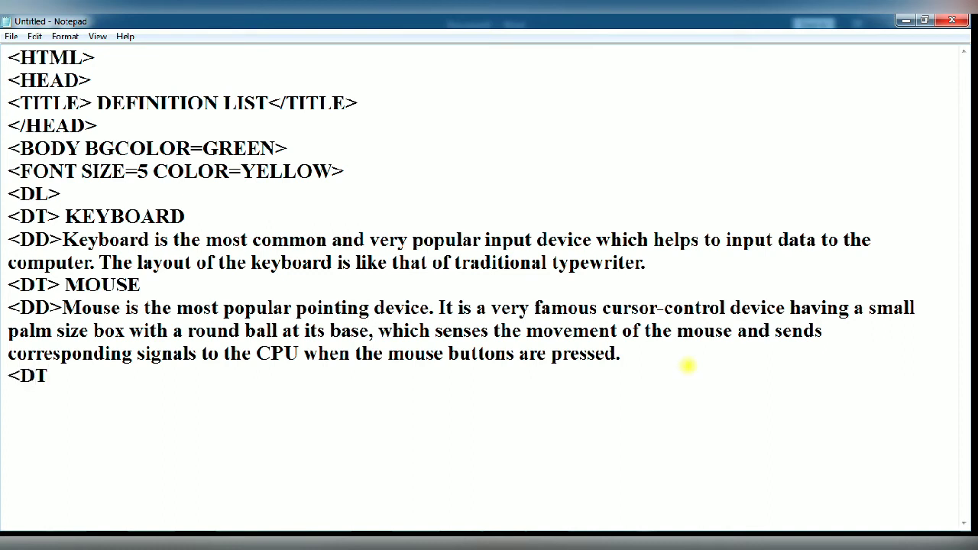
pyautogui.write('>')
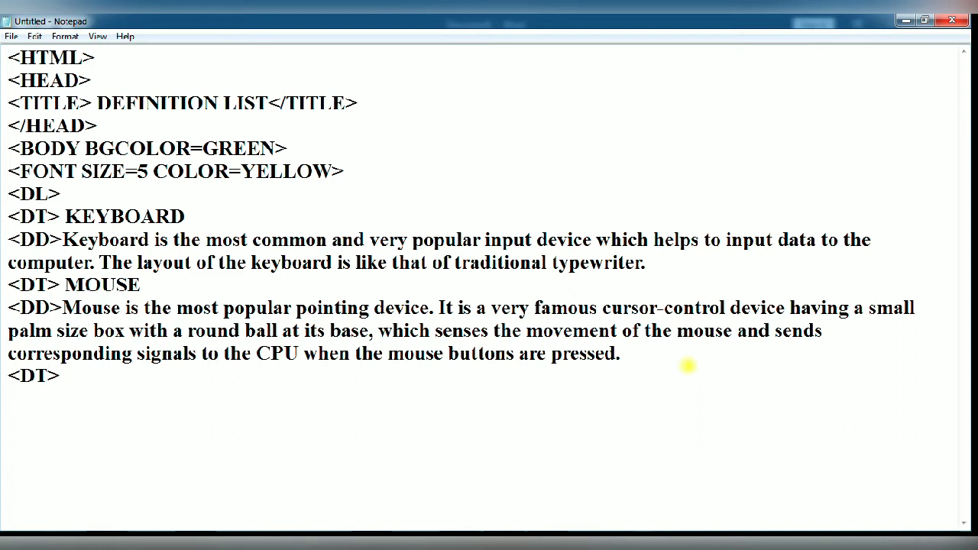
pyautogui.write('JOYST')
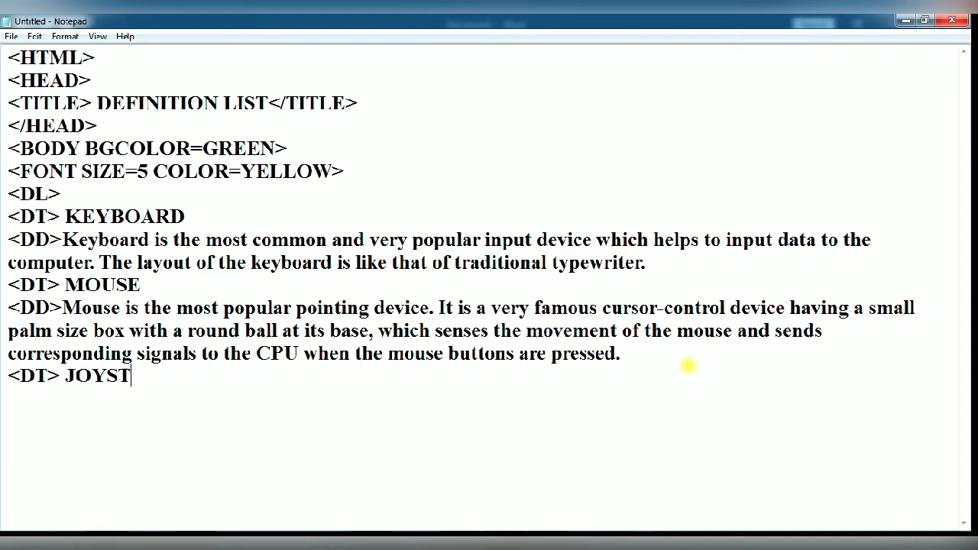
pyautogui.write('ICK')
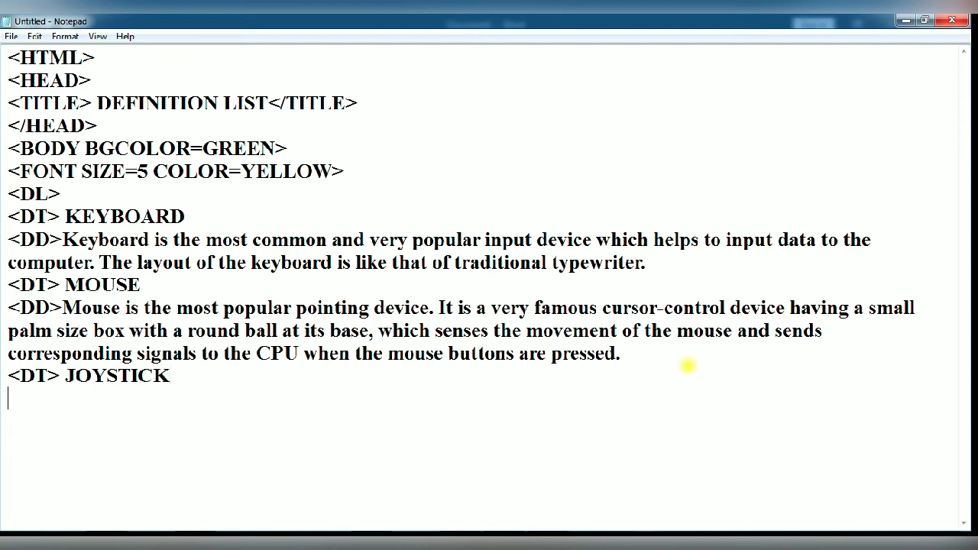
pyautogui.write('<D')
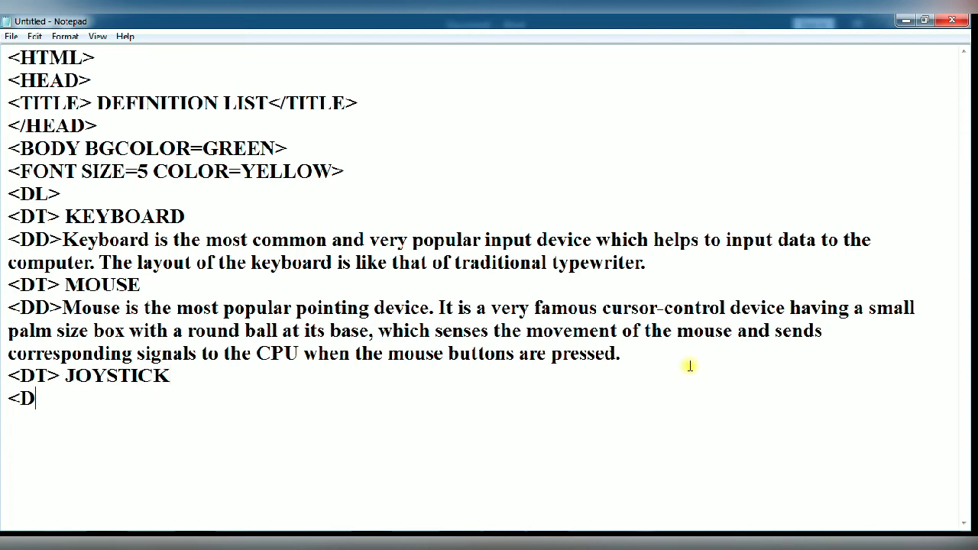
pyautogui.write('D')
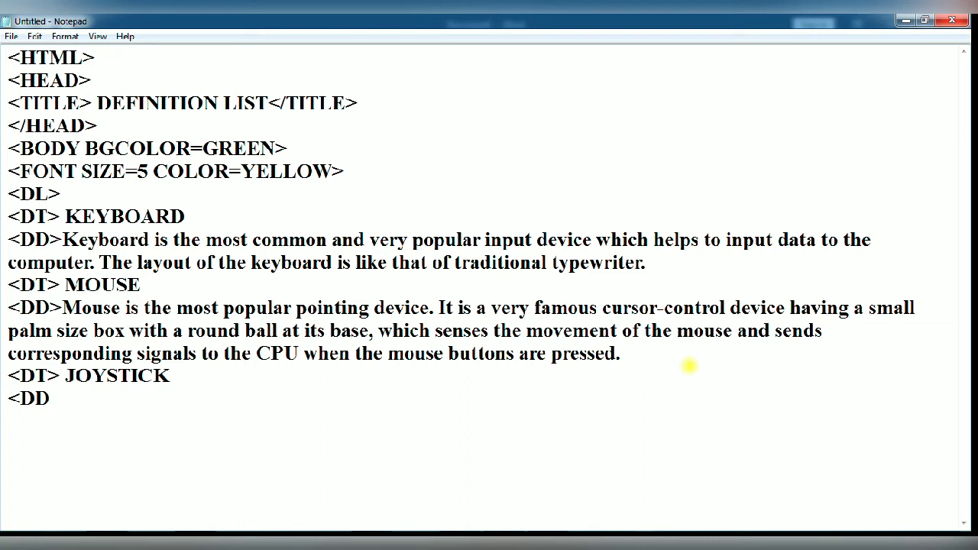
pyautogui.write('>')
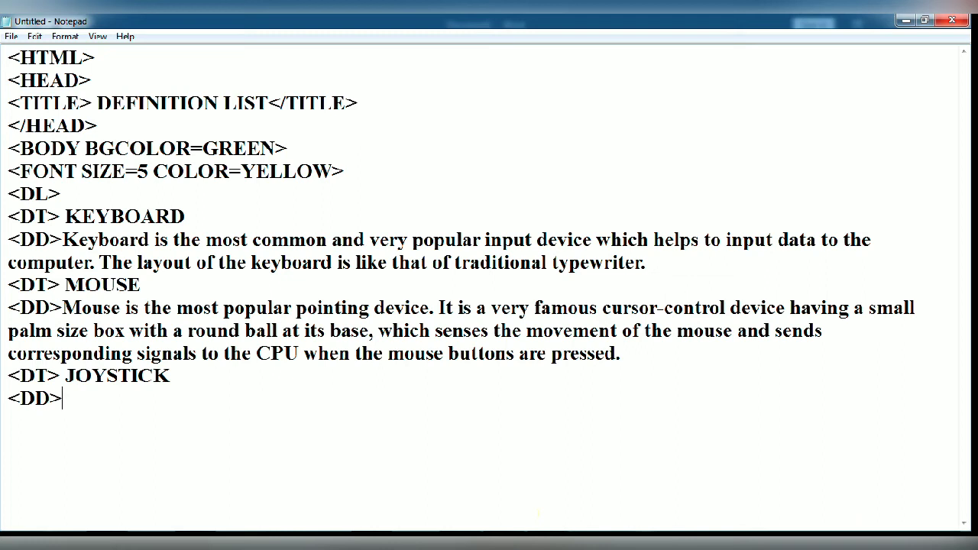
pyautogui.write('Joystick is also a pointing device, which is used to move the cursor position on a monitor screen. It is a stick having a spherical ball at its both lower and upper ends.')
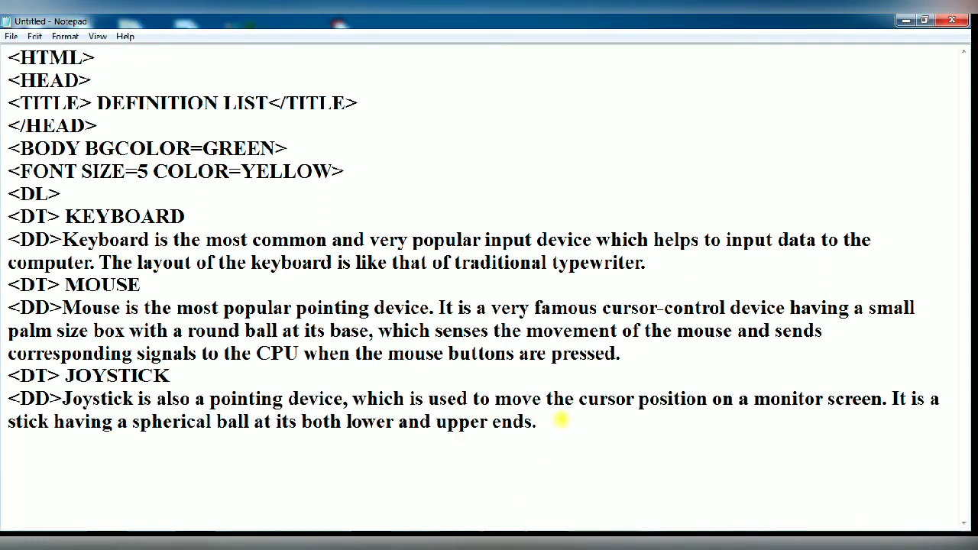
# Step: Type <DT>BCR and a <DD> describing the Bar Code Reader
pyautogui.write('<')
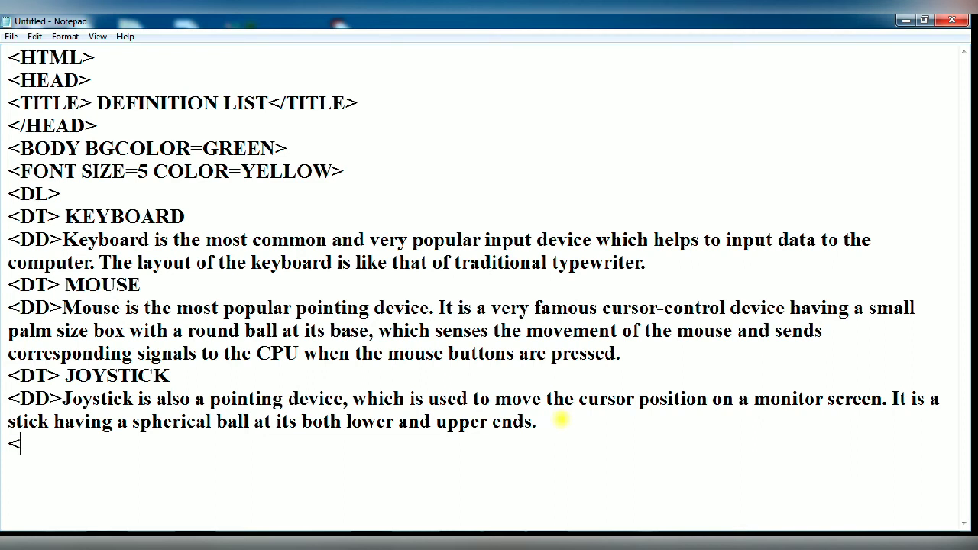
pyautogui.write('DT')
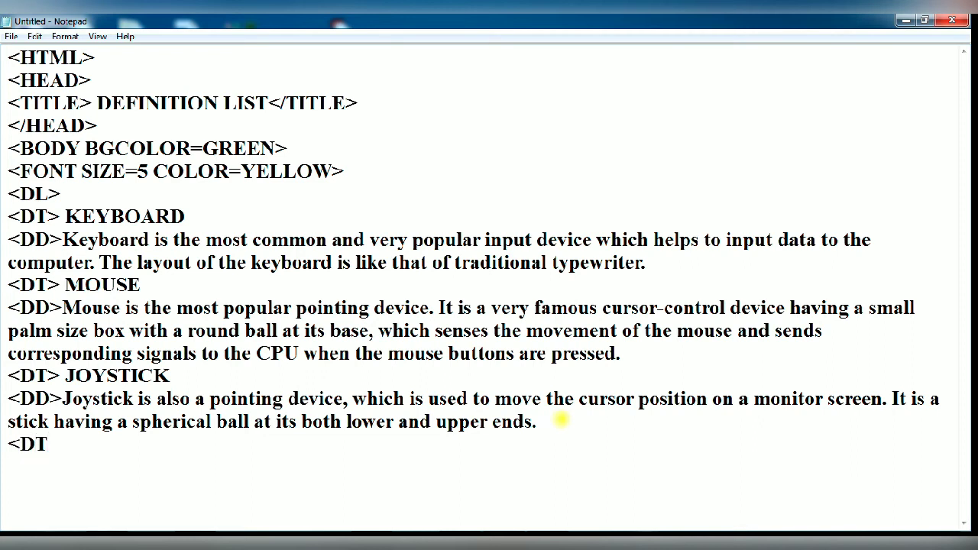
pyautogui.write('>')
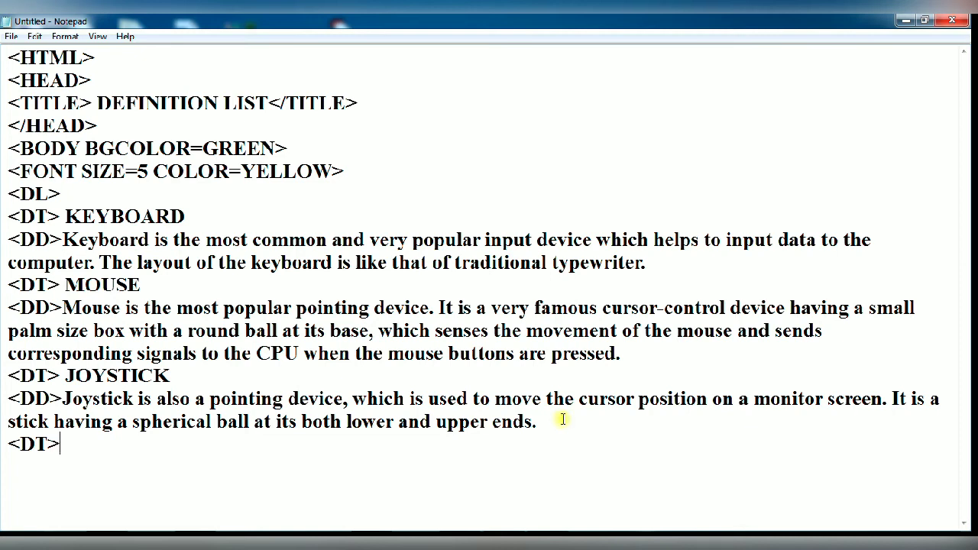
pyautogui.moveTo(380, 476)
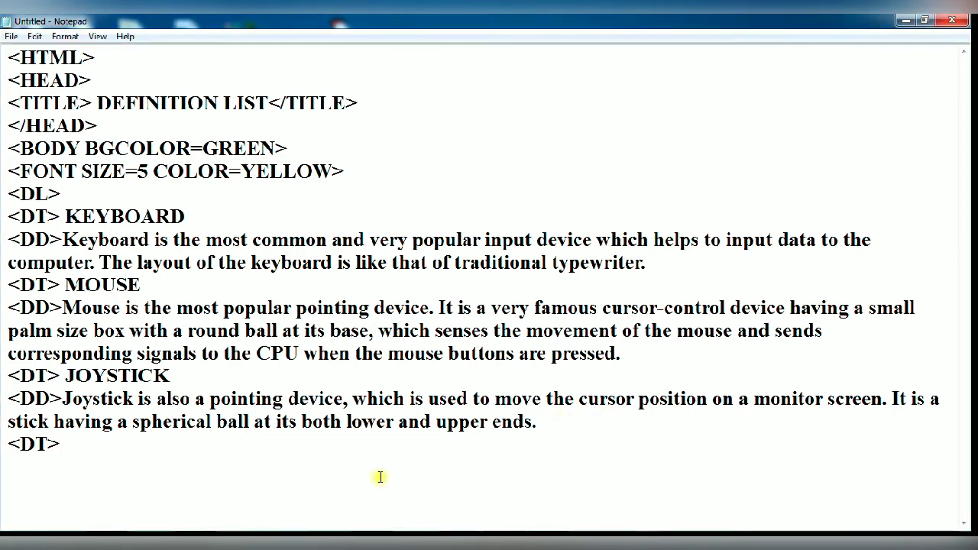
pyautogui.write('BCR')
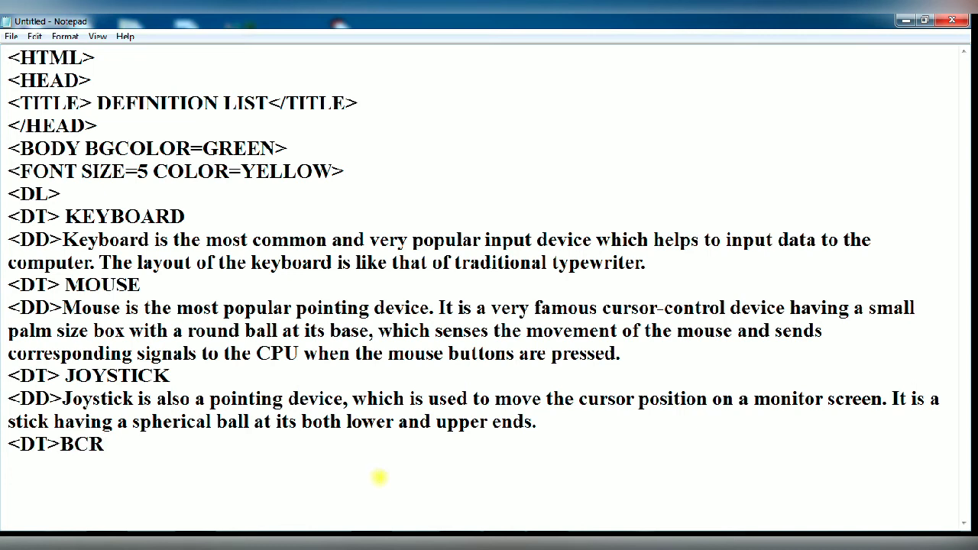
pyautogui.write('<')
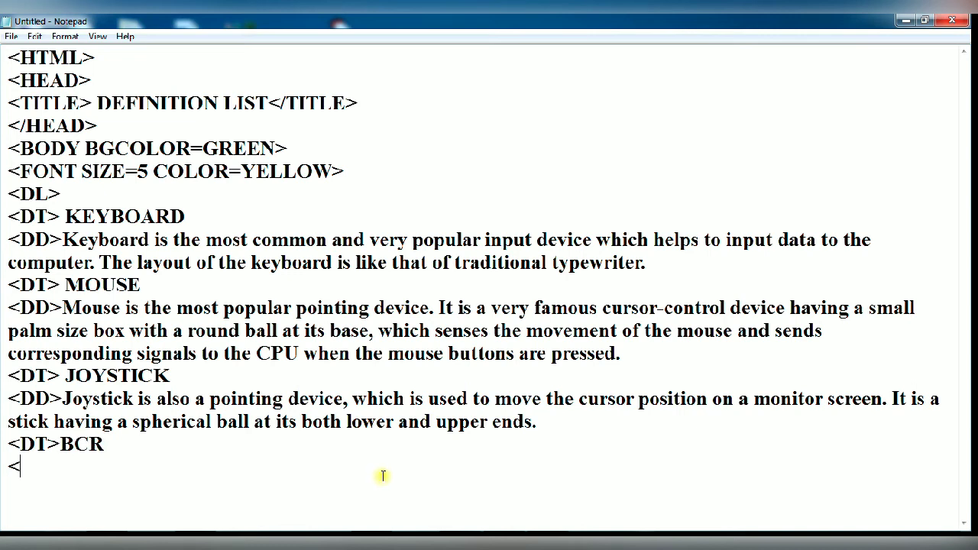
pyautogui.write('DD')
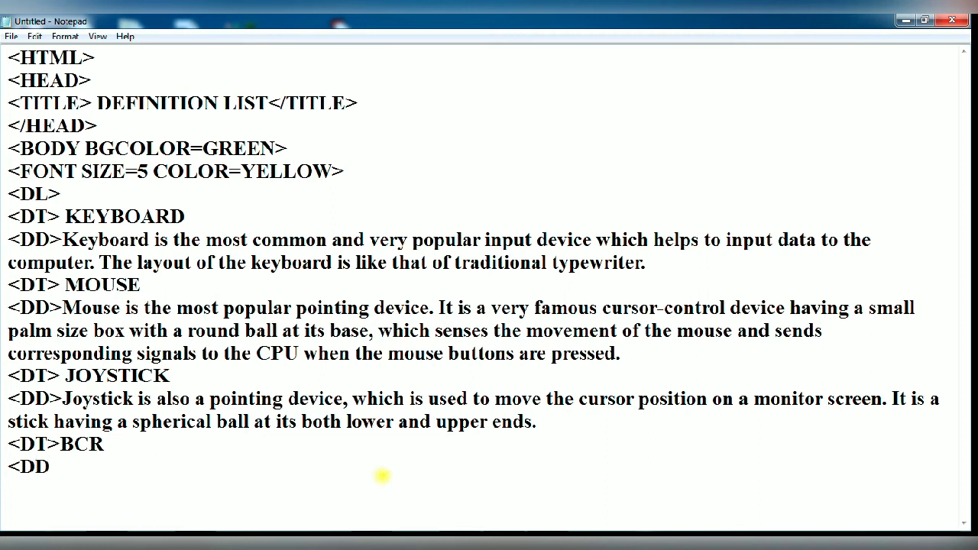
pyautogui.write('>')
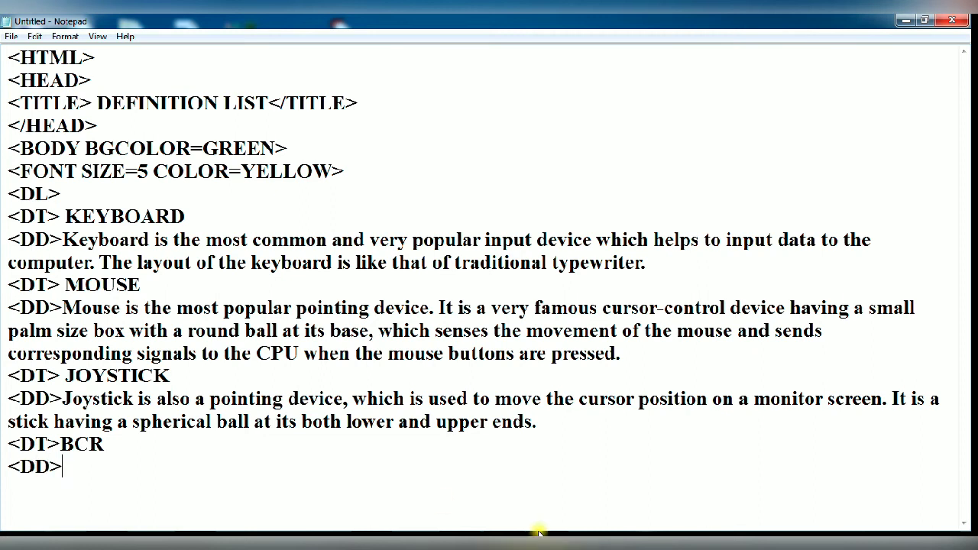
pyautogui.write('Bar Code Reader is a device used for reading bar coded data (data in the form of light and dark lines). Bar coded data is generally used in labelling goods, numbering the books, etc')
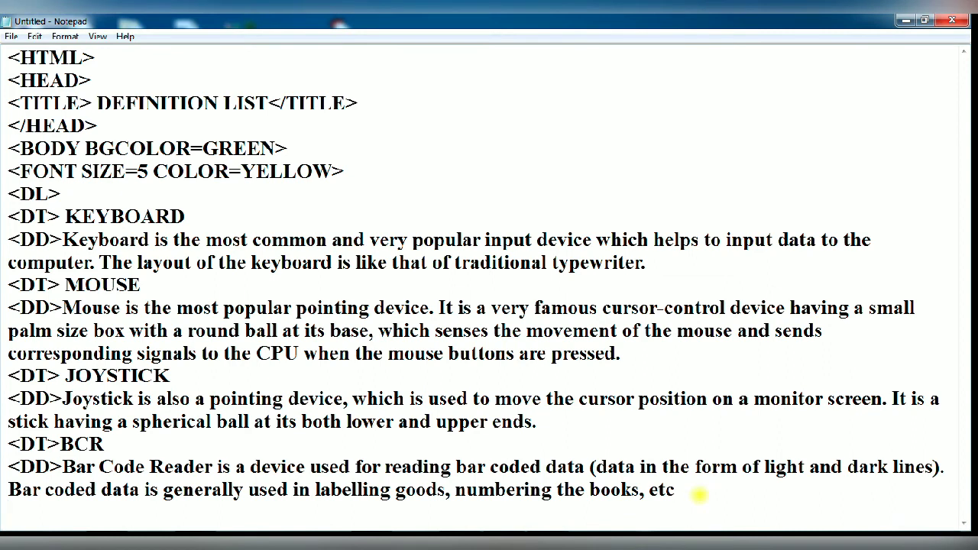
# Step: Type the closing </DL>, </FONT>, </BODY> and </HTML> tags
pyautogui.write('</')
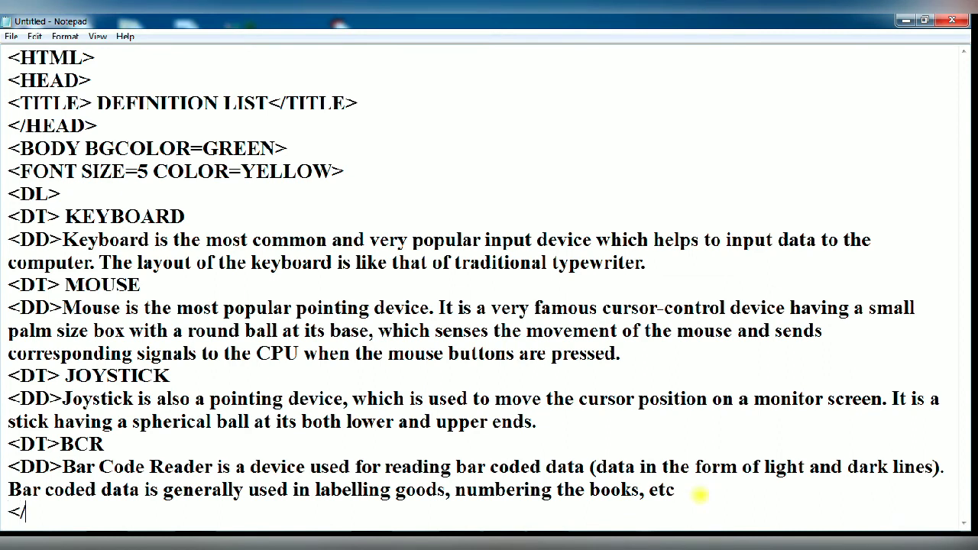
pyautogui.write('DL')
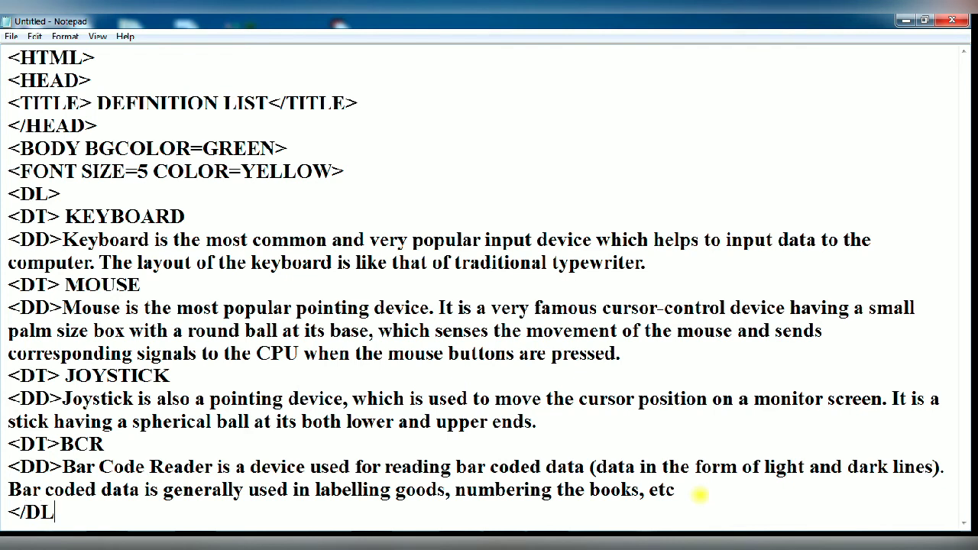
pyautogui.write('>')
pyautogui.write('<')
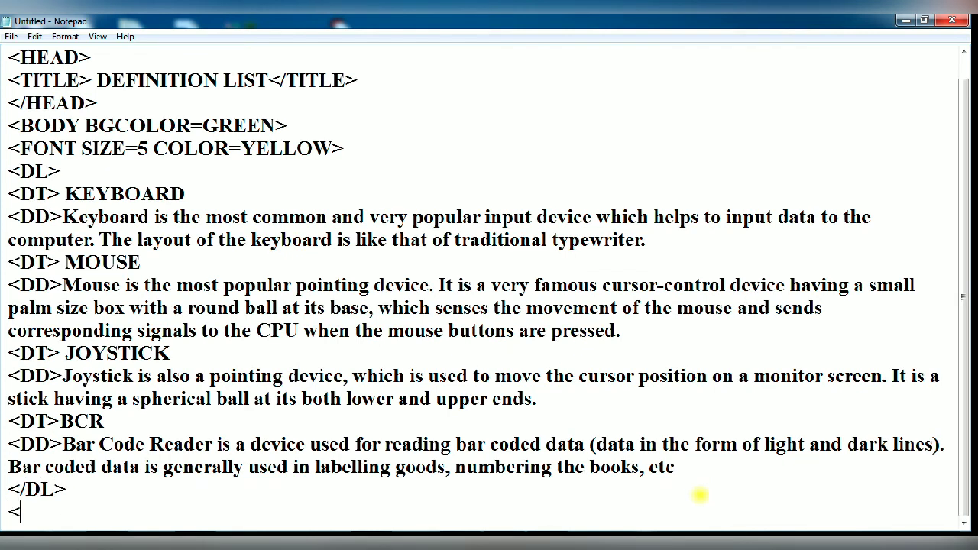
pyautogui.write('/FO')
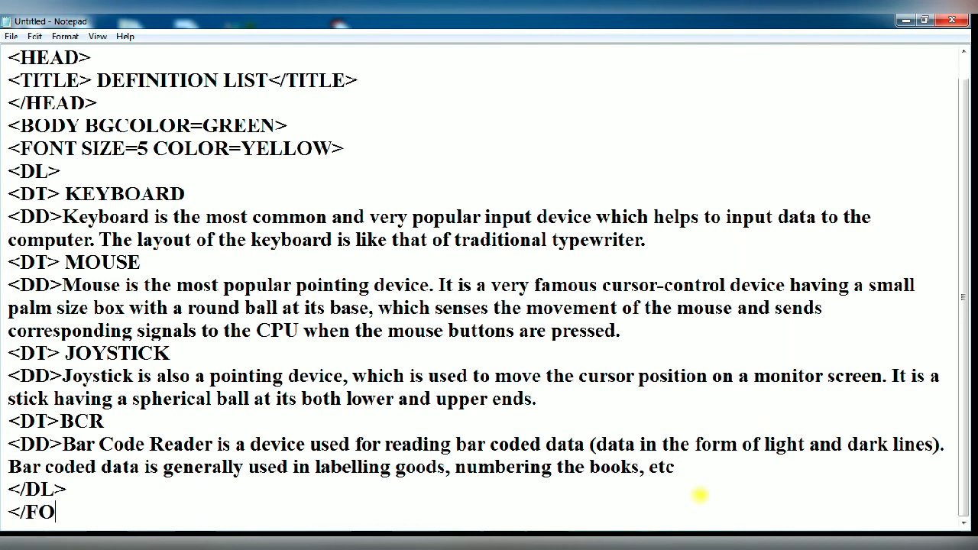
pyautogui.write('NT>')
pyautogui.write('</')
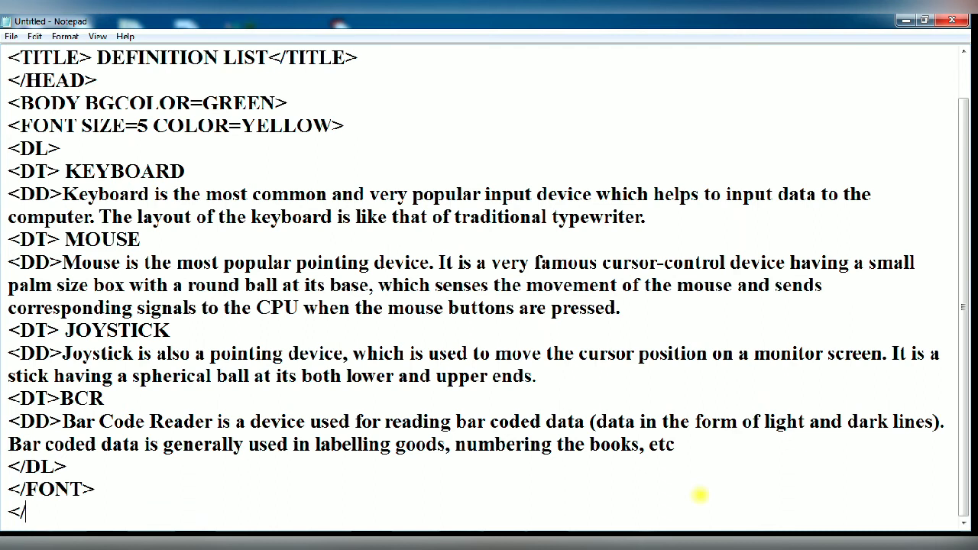
pyautogui.write('BODY>')
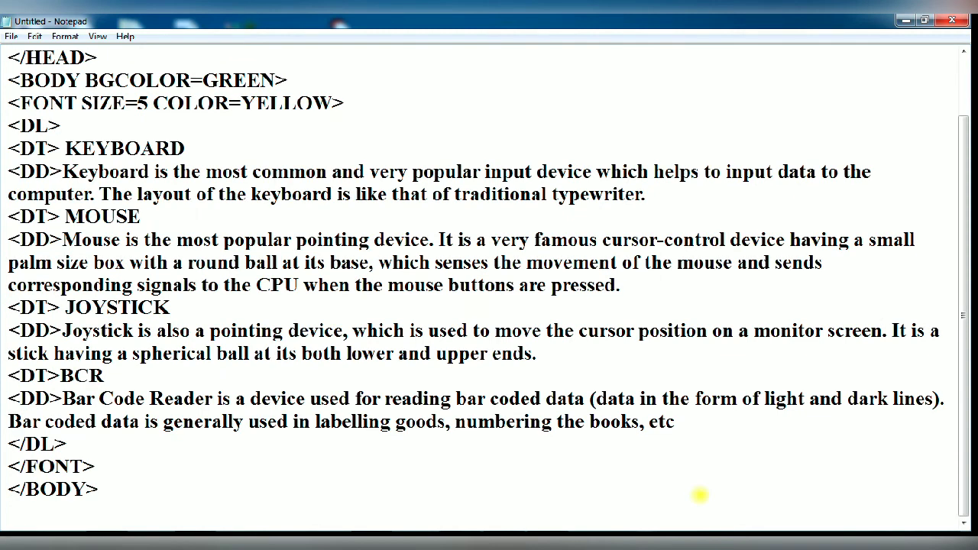
pyautogui.write('</HT')
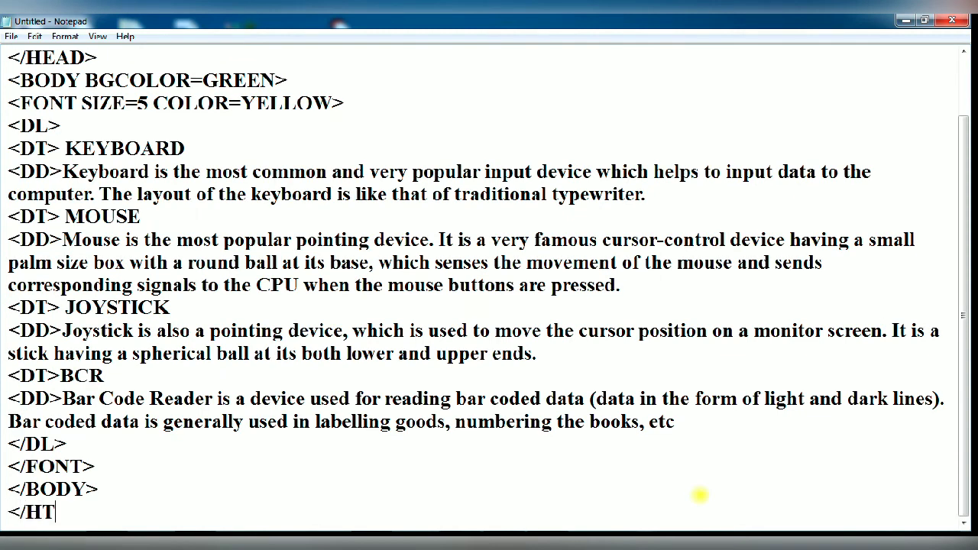
pyautogui.write('ML')
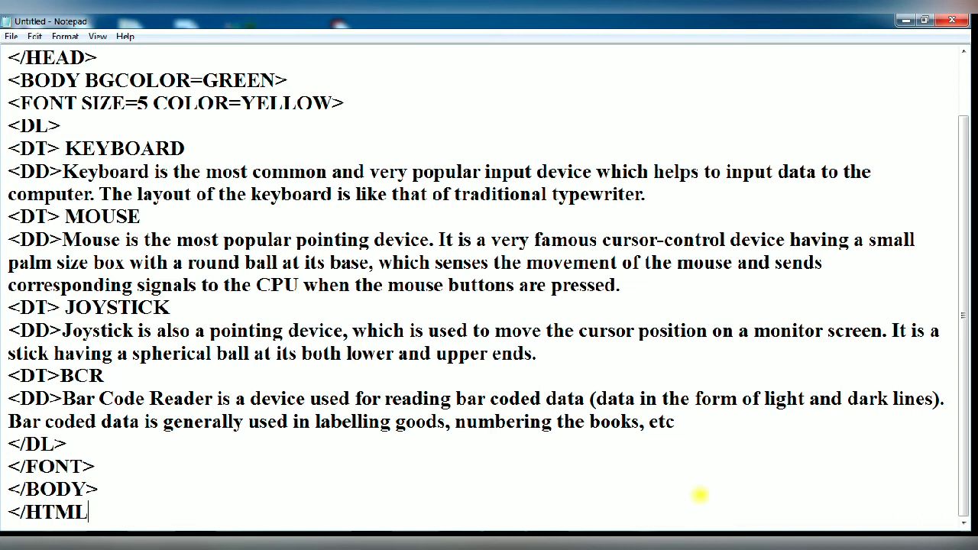
pyautogui.write('>')
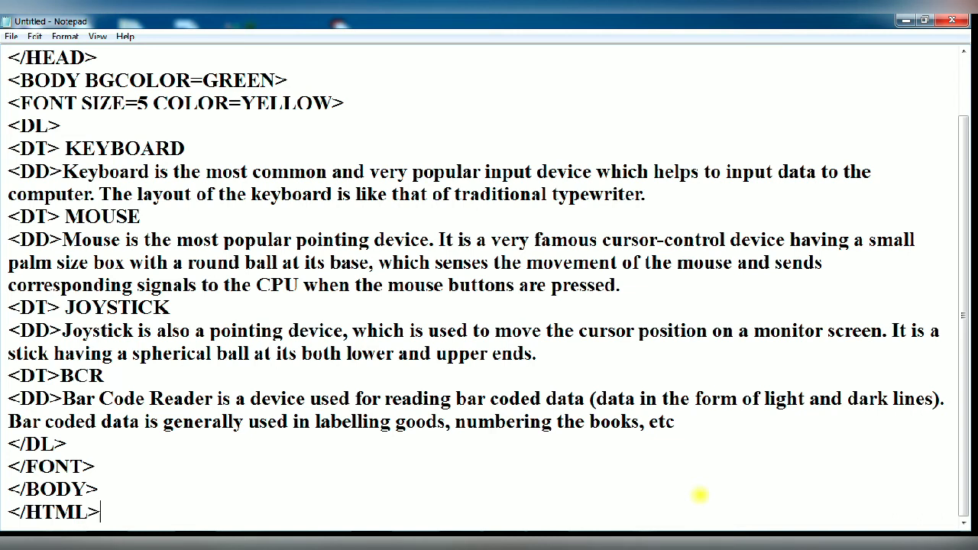
# Step: Save the page code to the Desktop as LIST.HTML
pyautogui.scroll(3)
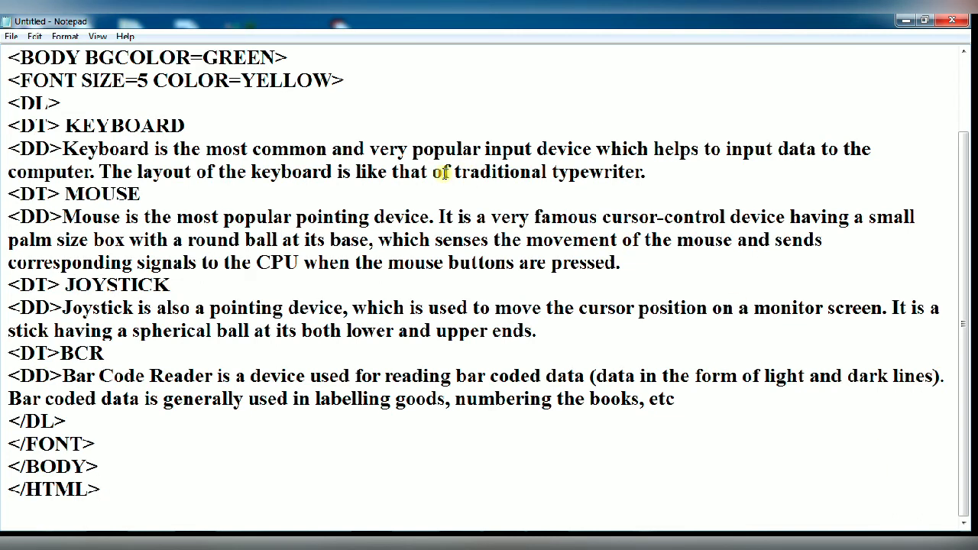
pyautogui.scroll(3)
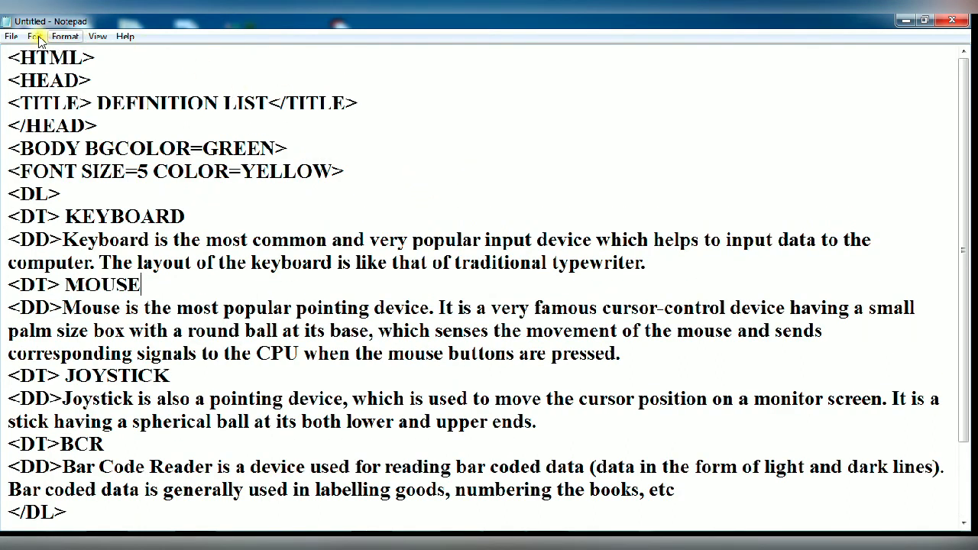
pyautogui.click(11, 36)
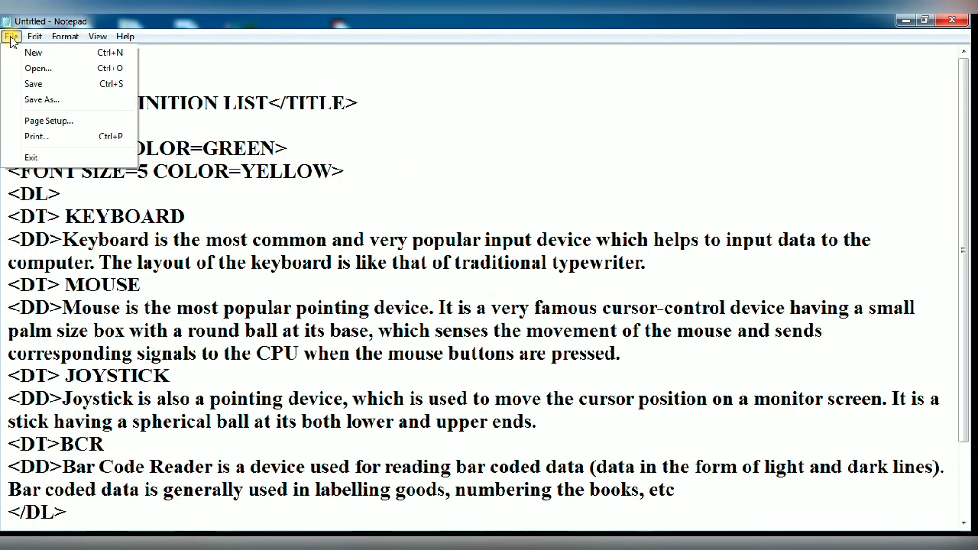
pyautogui.moveTo(34, 84)
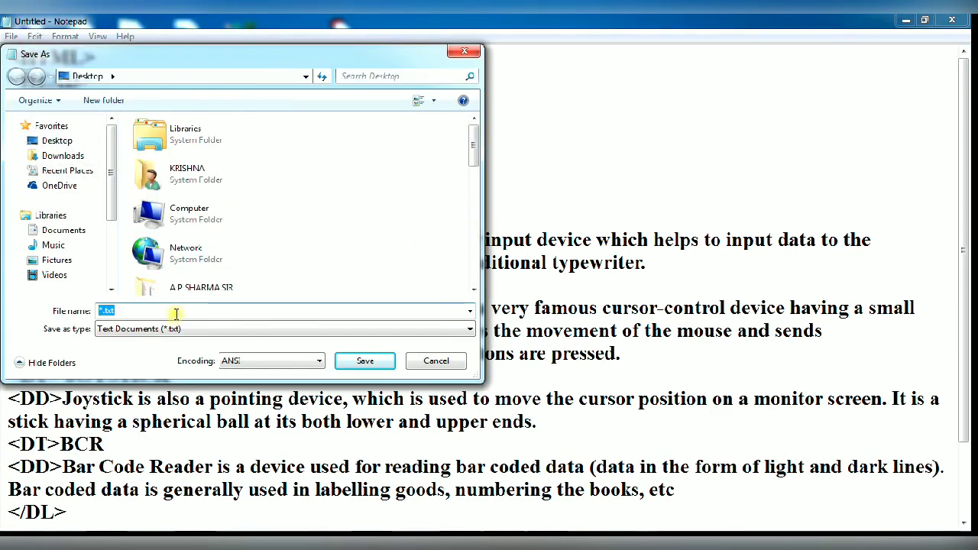
pyautogui.write('LIST')
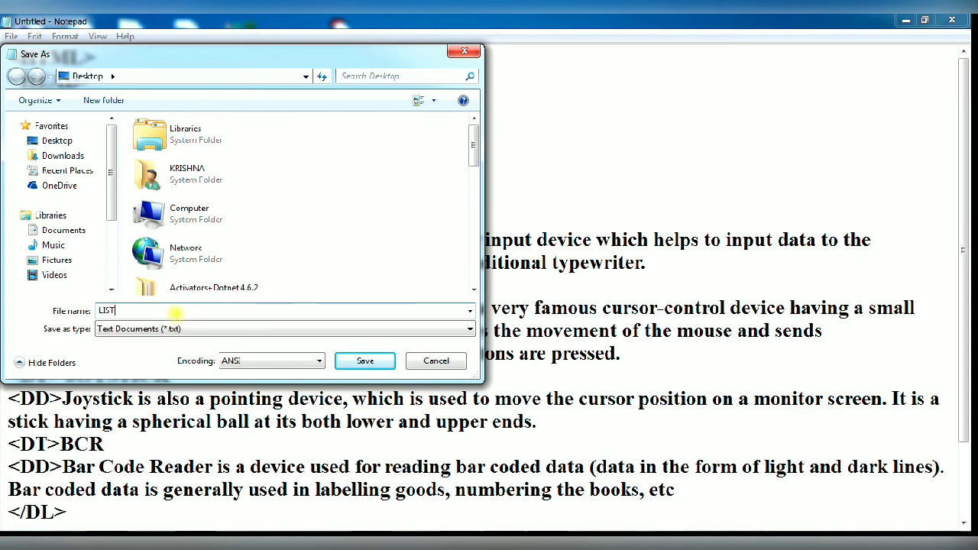
pyautogui.write('.HTML')
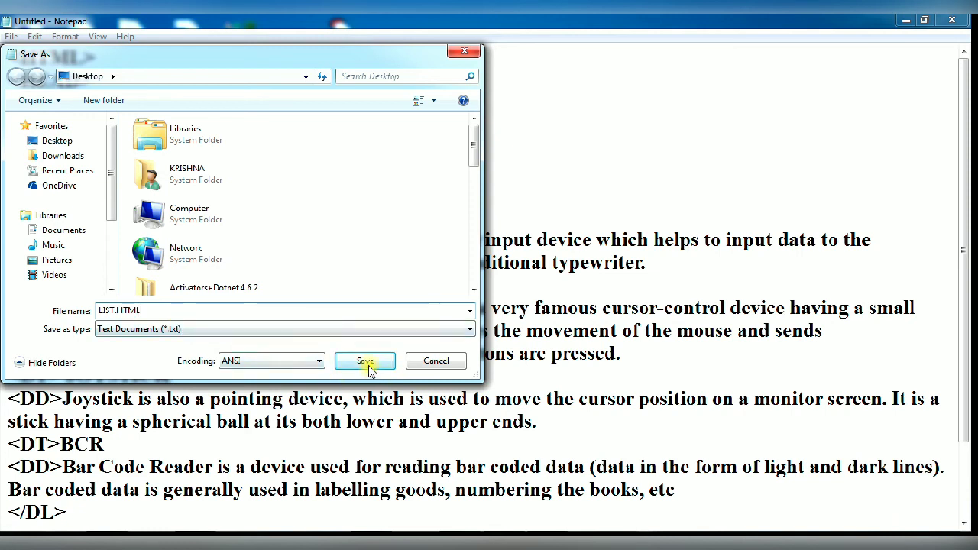
pyautogui.click(365, 360)
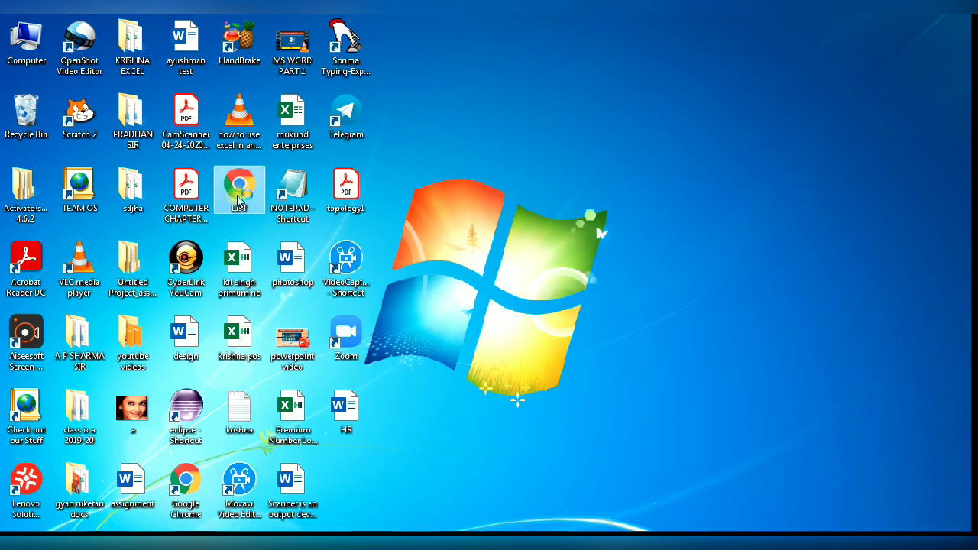
# Step: Open LIST.HTML from the Desktop in Chrome
pyautogui.doubleClick(239, 189)
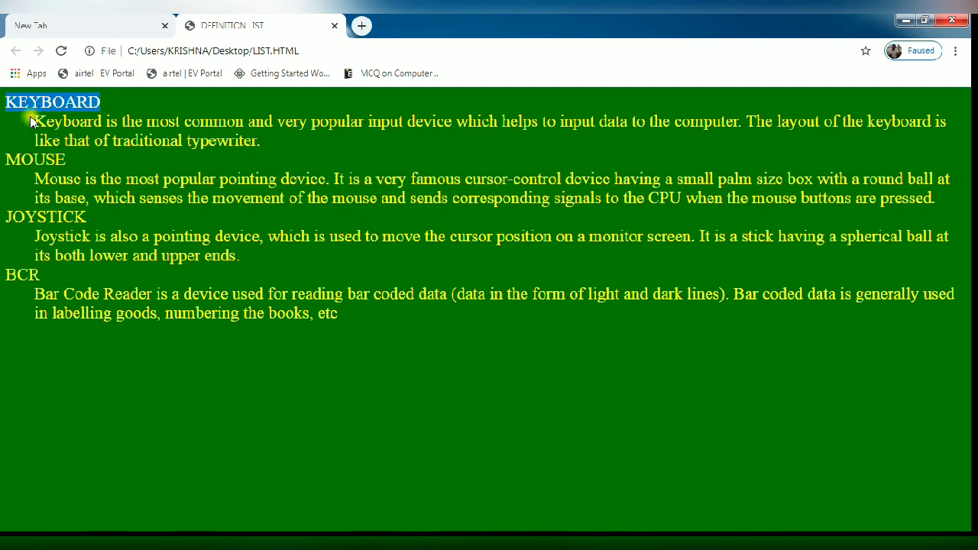
pyautogui.moveTo(35, 120); pyautogui.dragTo(260, 140)
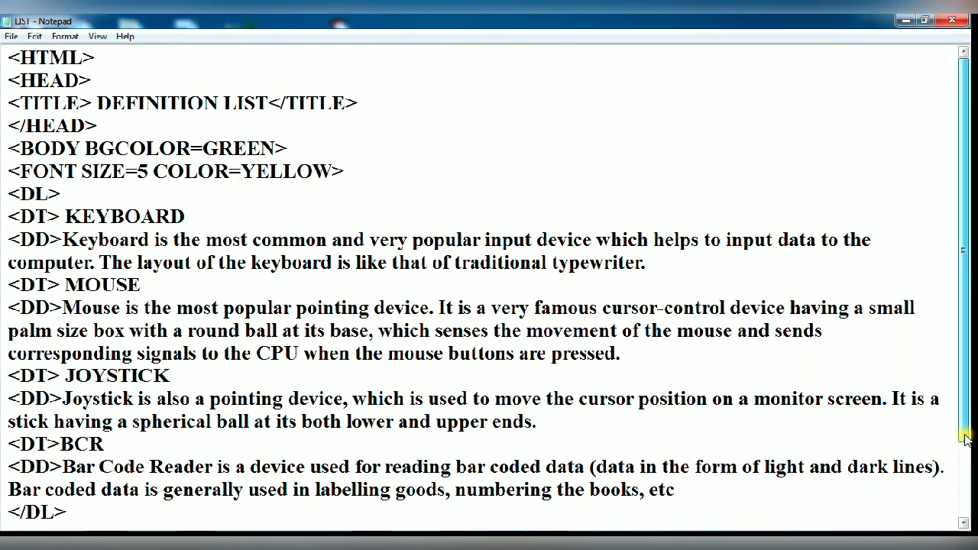
pyautogui.scroll(-3)
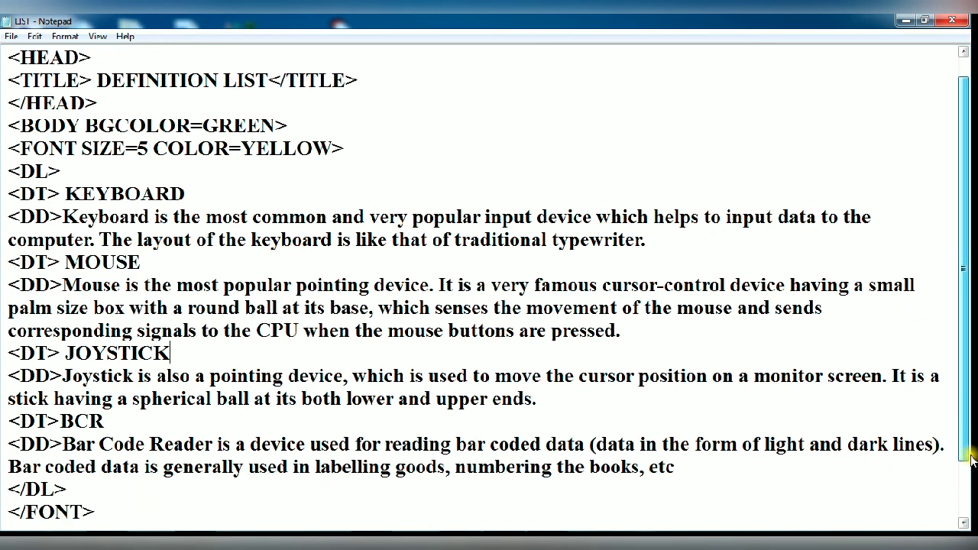
pyautogui.scroll(-3)
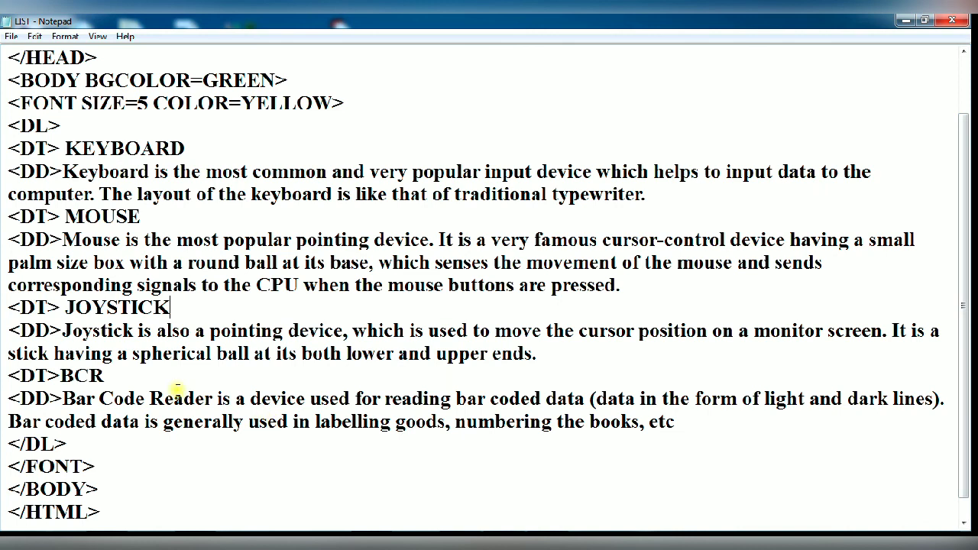
pyautogui.scroll(3)
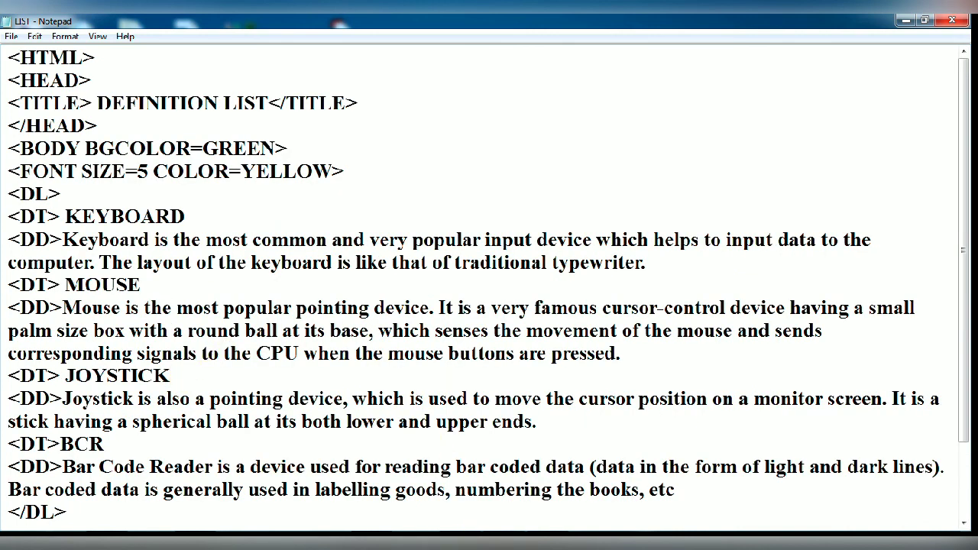